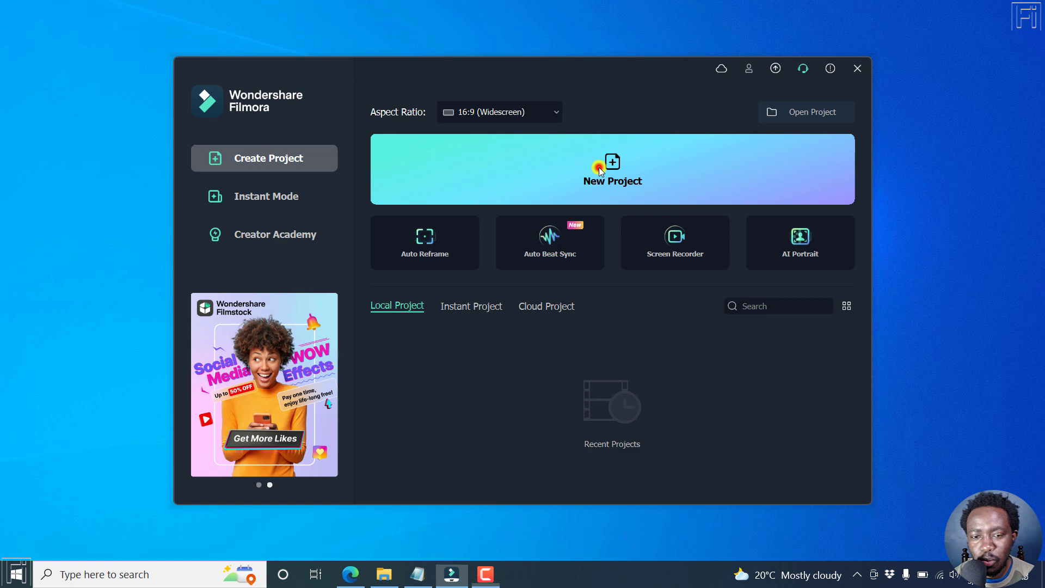
# - Start a new, empty 16:9 Filmora project
pyautogui.click(611, 169)
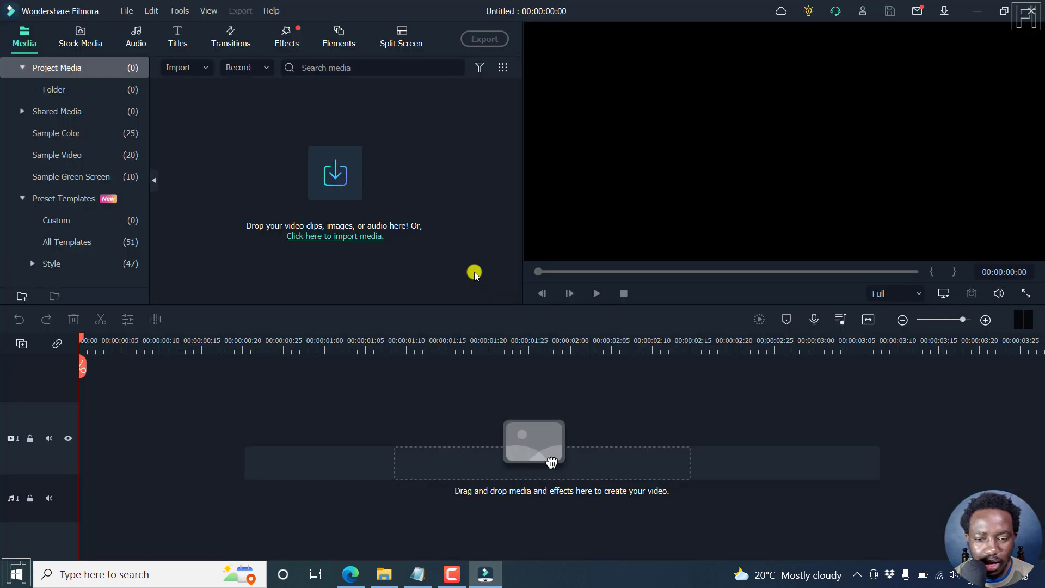
pyautogui.moveTo(428, 388)
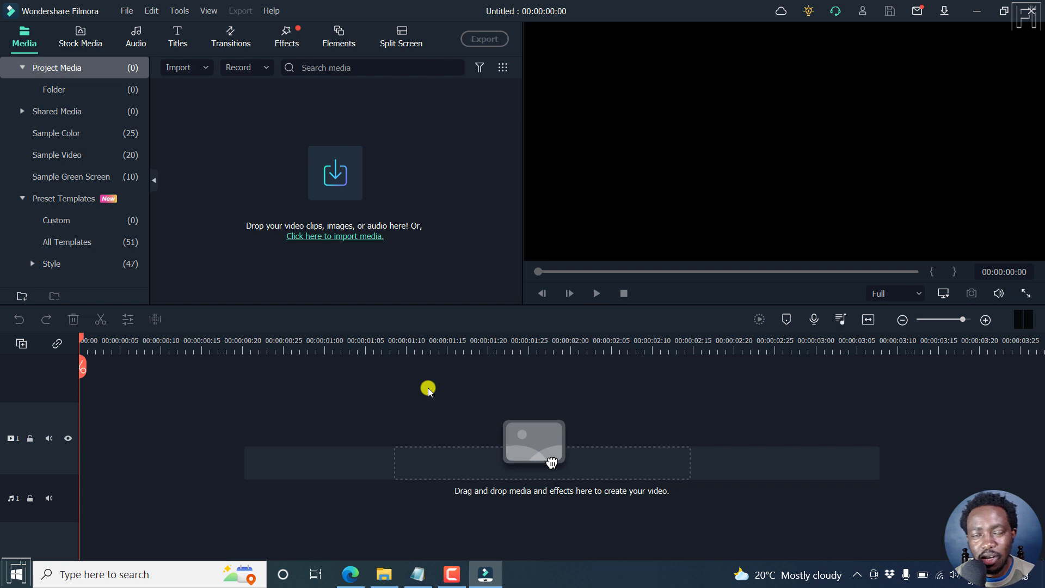
pyautogui.moveTo(273, 529)
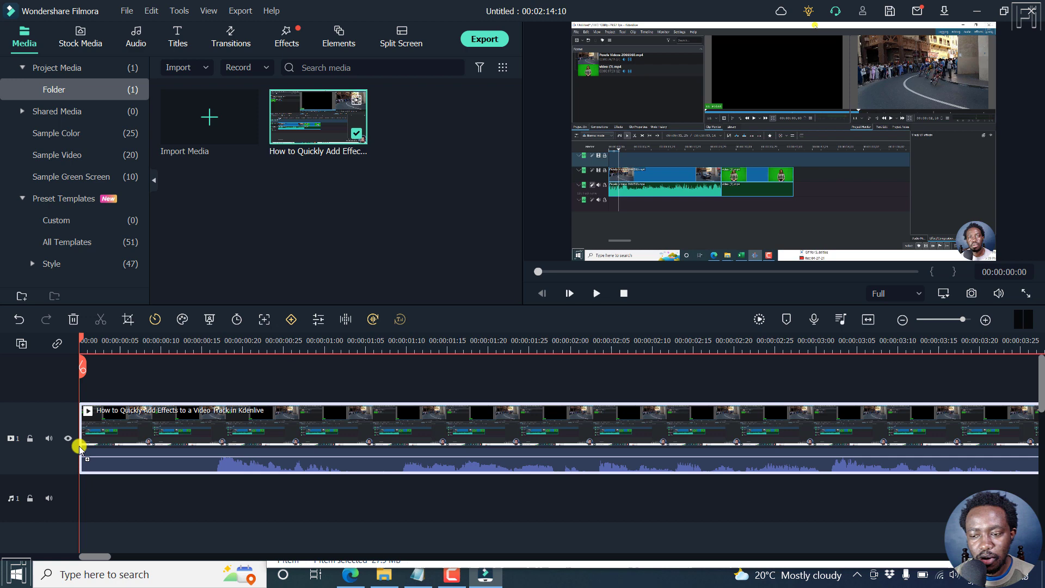
pyautogui.moveTo(97, 321)
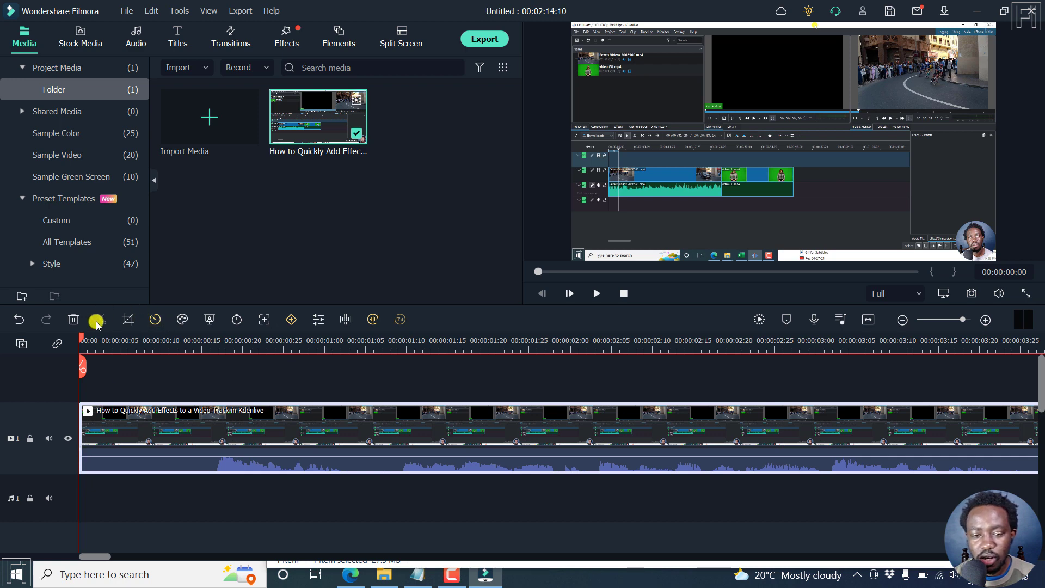
pyautogui.moveTo(114, 372)
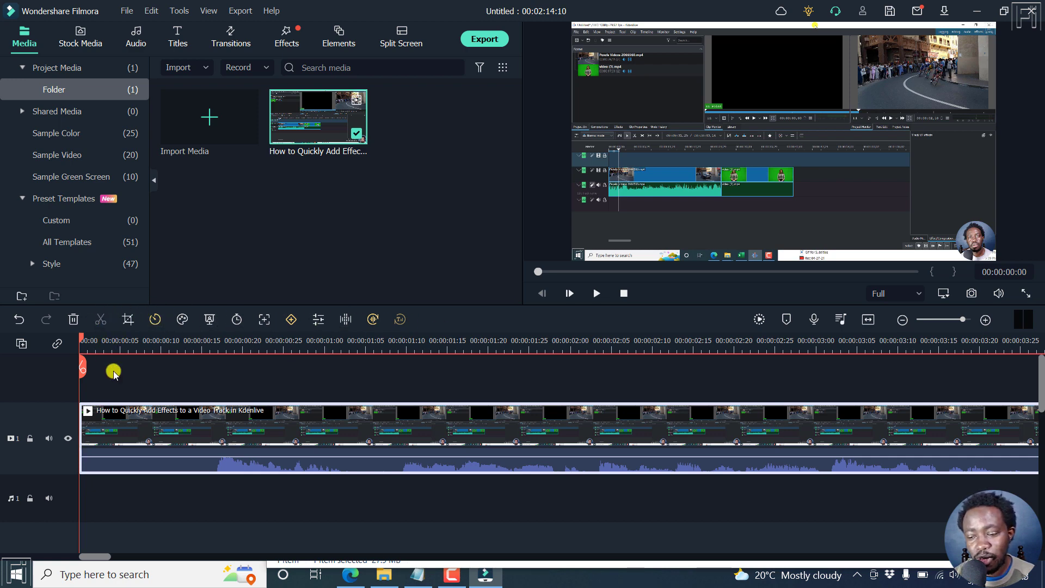
# - Zoom the timeline to fit the whole two-minute tutorial clip
pyautogui.click(868, 319)
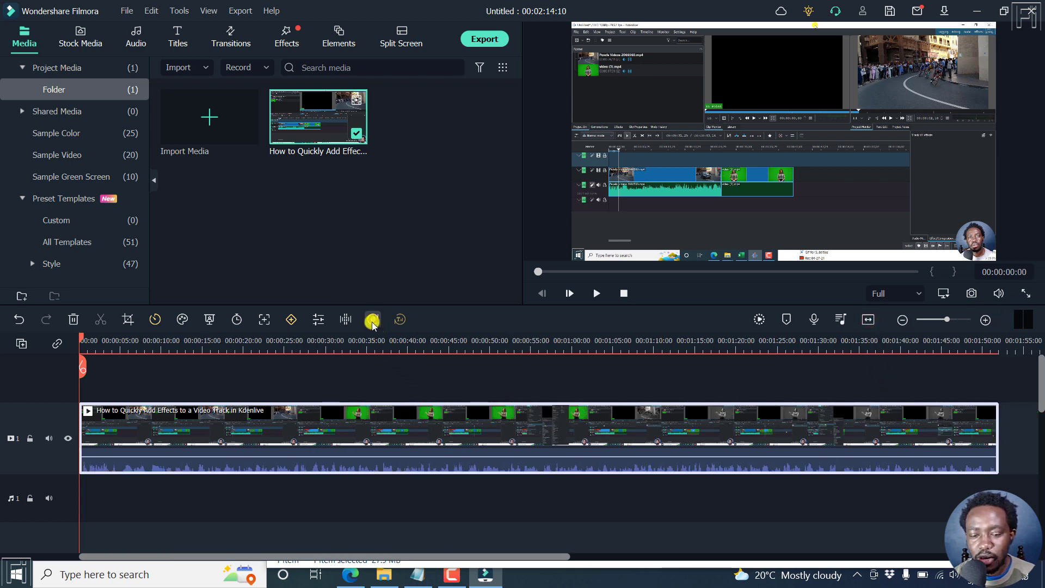
pyautogui.moveTo(372, 320)
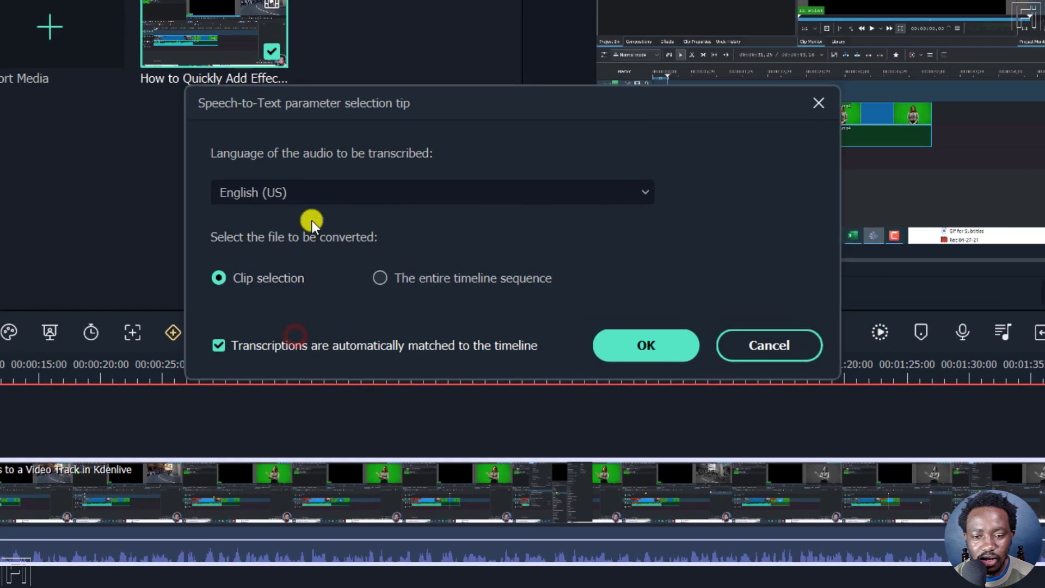
pyautogui.moveTo(560, 110)
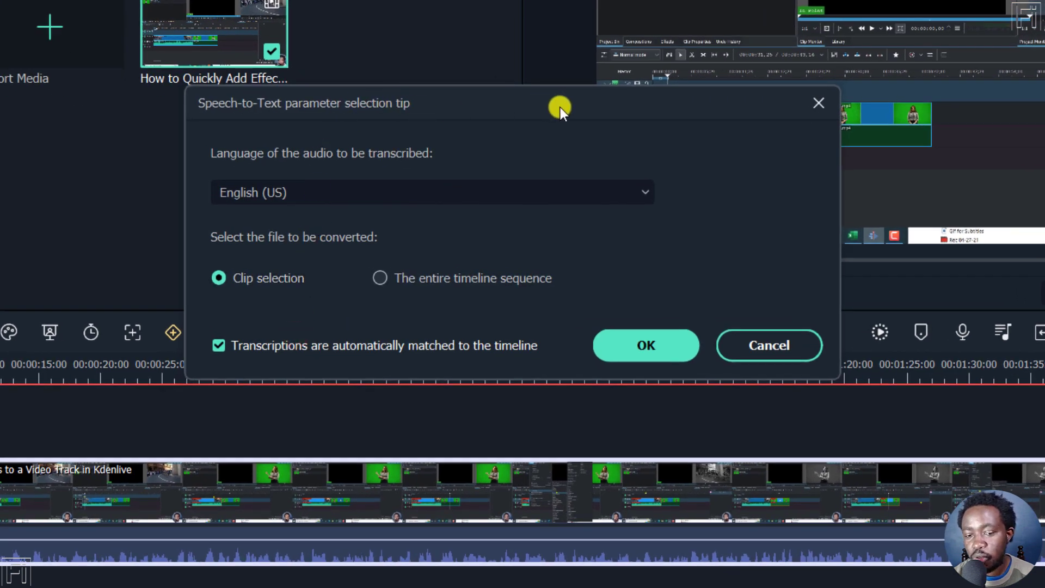
pyautogui.moveTo(315, 152)
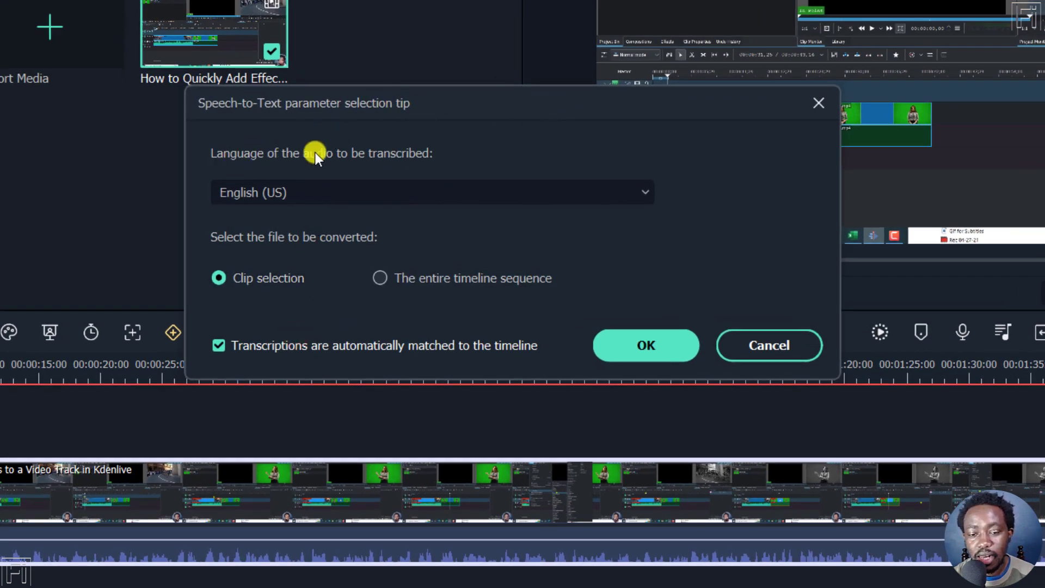
pyautogui.moveTo(450, 152)
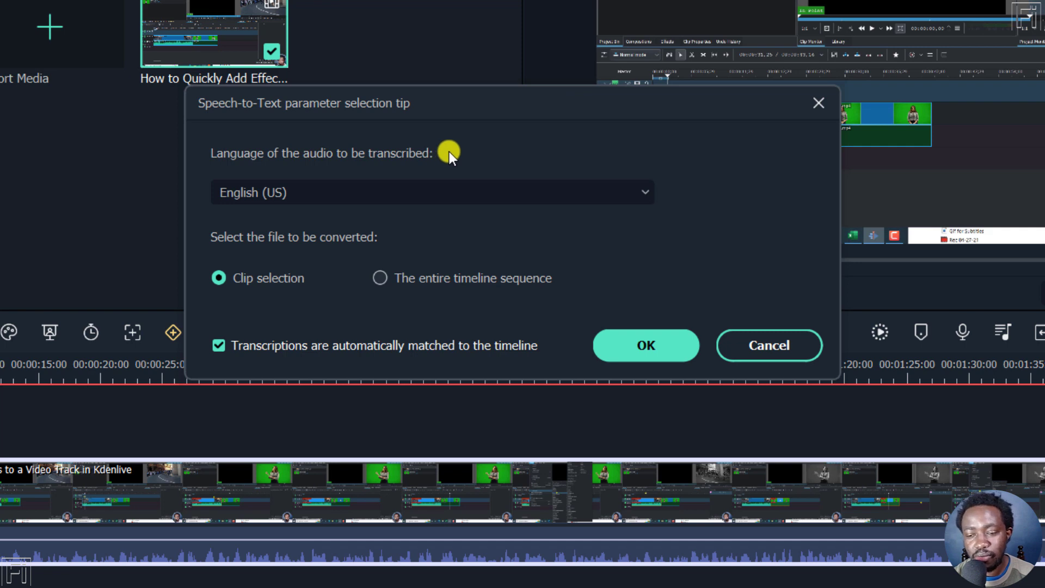
pyautogui.moveTo(411, 540)
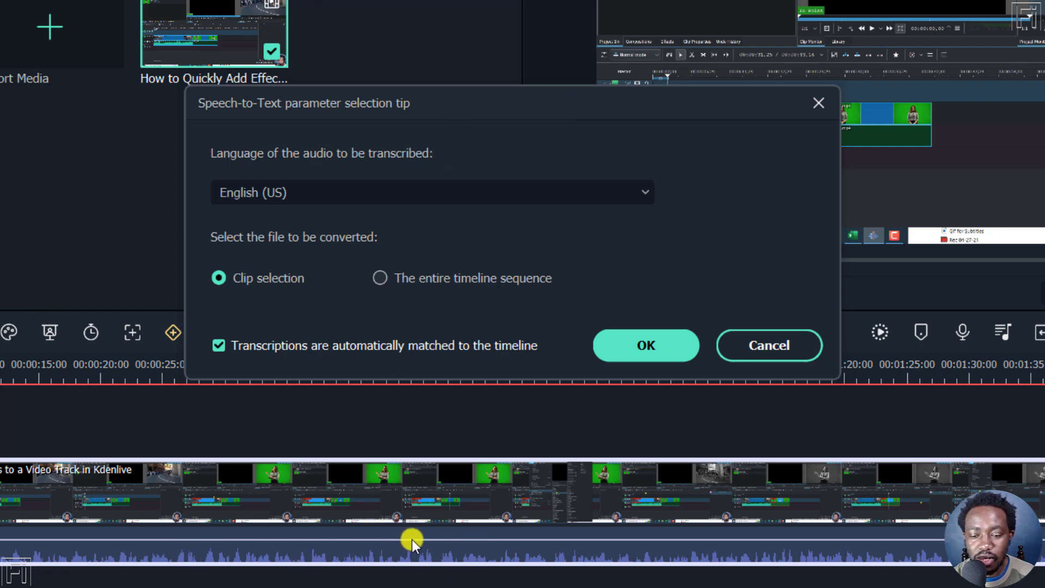
pyautogui.moveTo(646, 192)
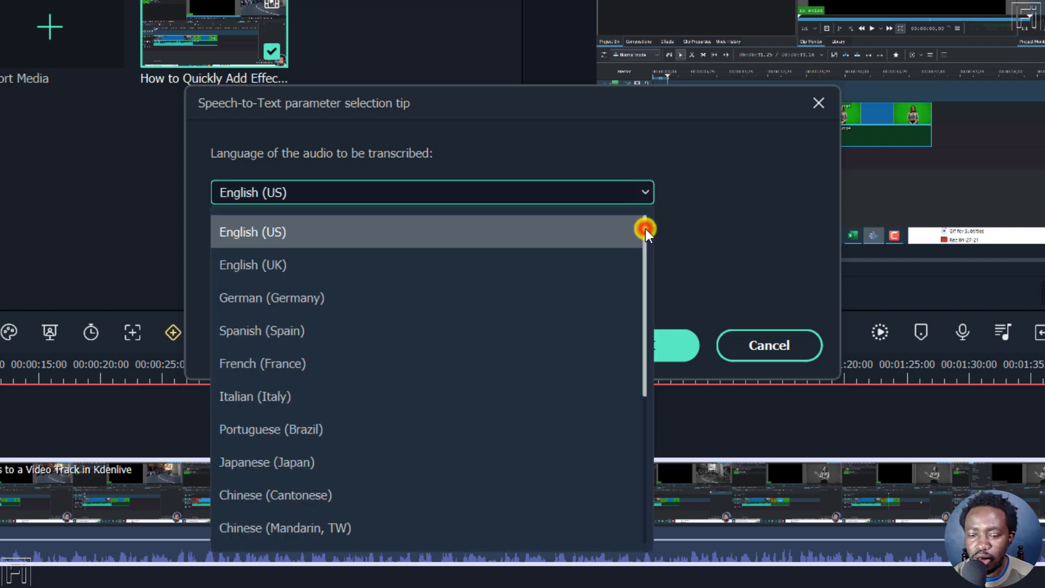
# - Scroll through the transcription languages and close the list, keeping English (US)
pyautogui.scroll(-3)
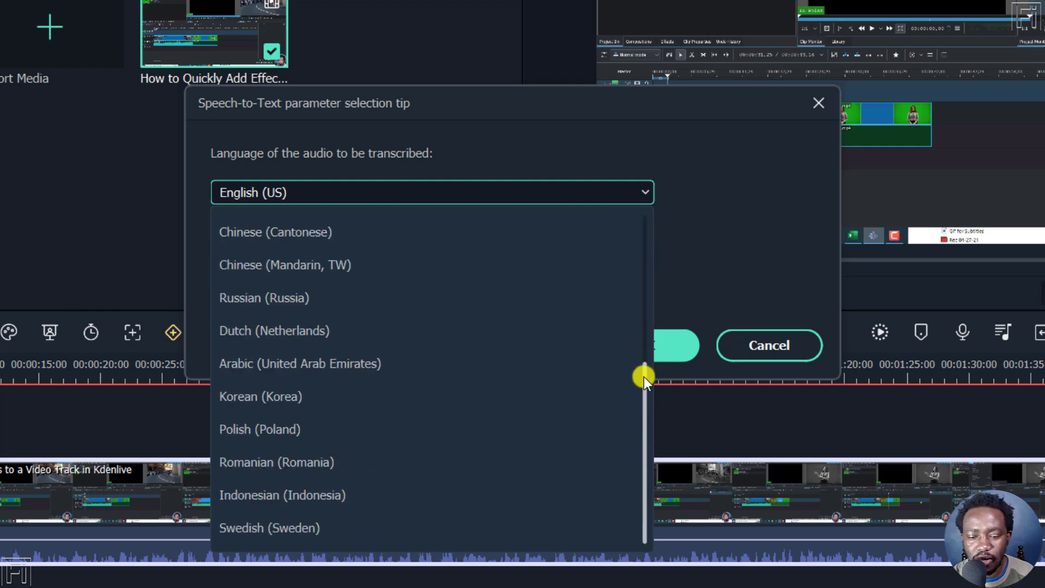
pyautogui.moveTo(553, 137)
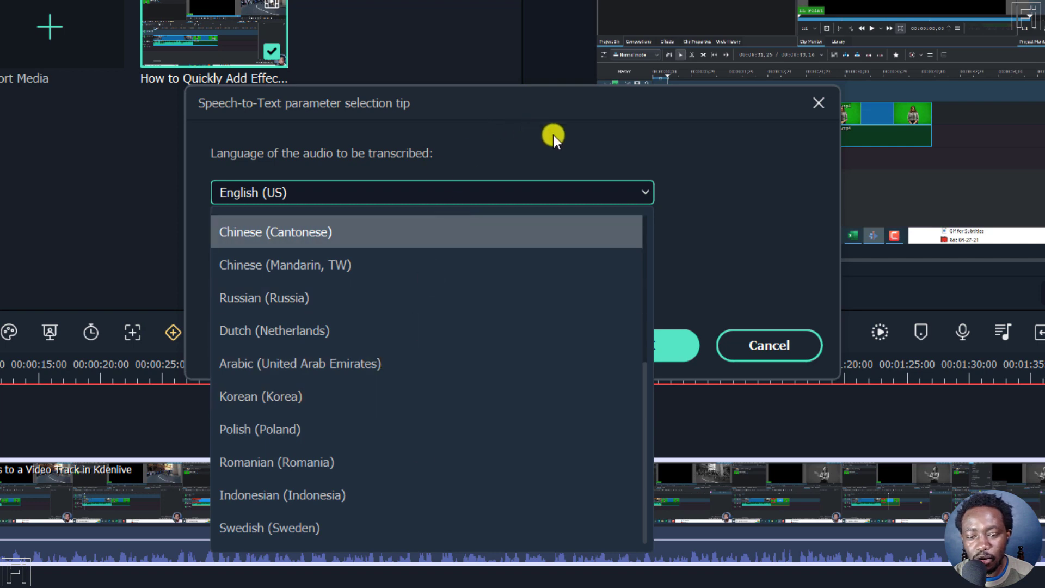
pyautogui.click(431, 192)
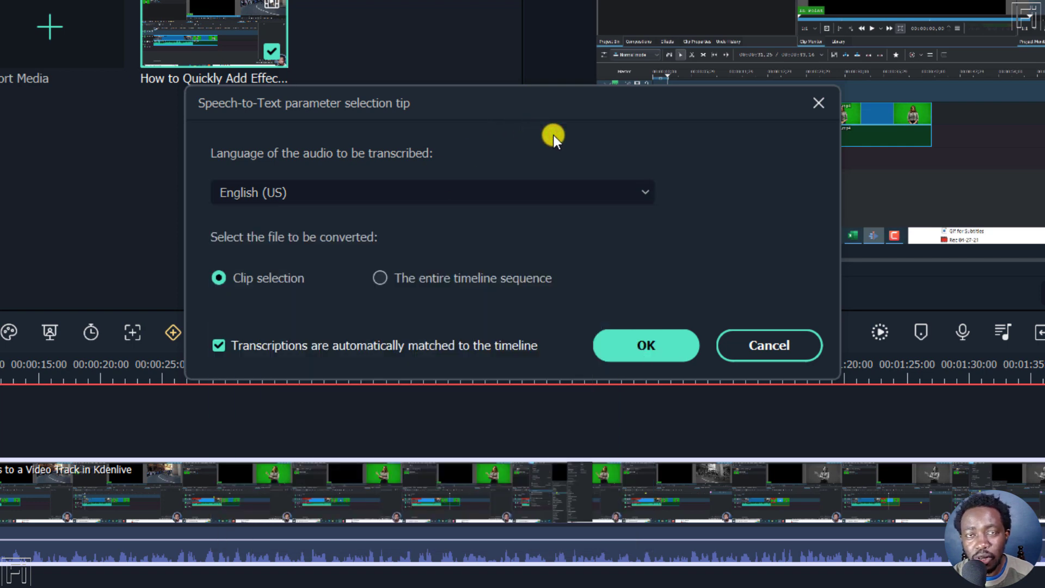
pyautogui.moveTo(226, 245)
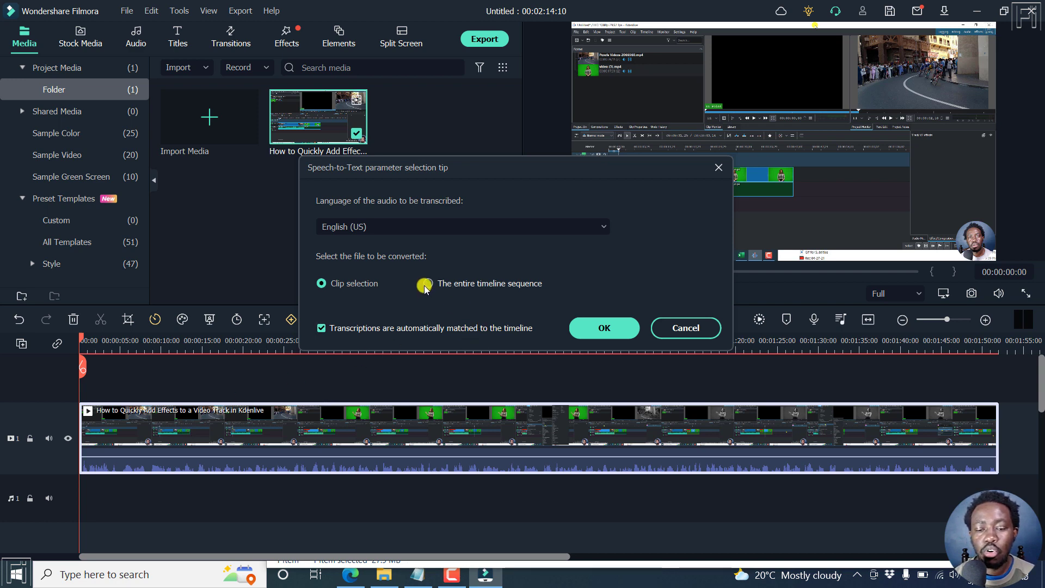
# - Choose 'The entire timeline sequence' and toggle auto-match to timeline off, then back on
pyautogui.click(431, 283)
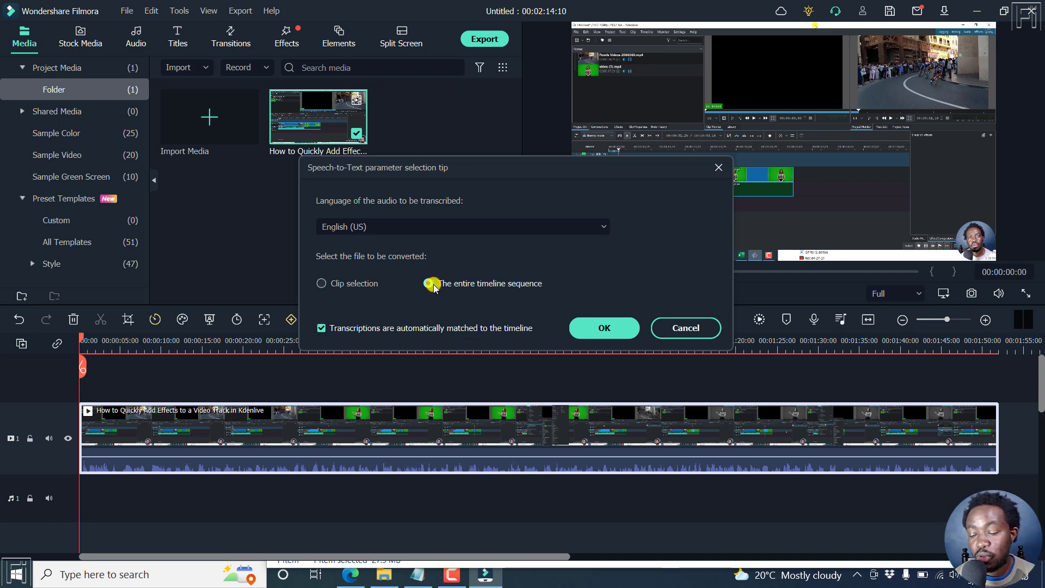
pyautogui.click(430, 283)
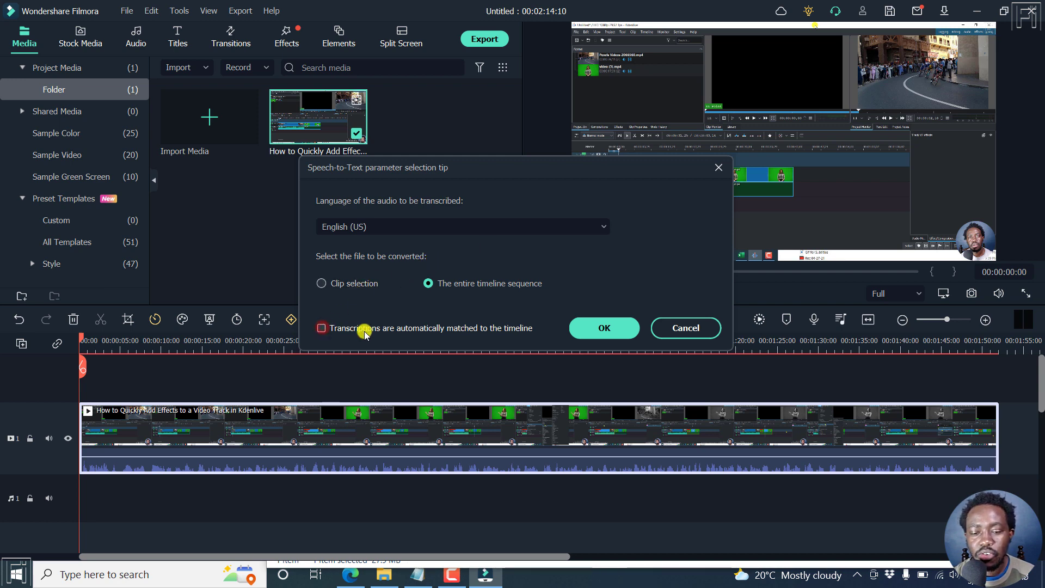
pyautogui.click(322, 328)
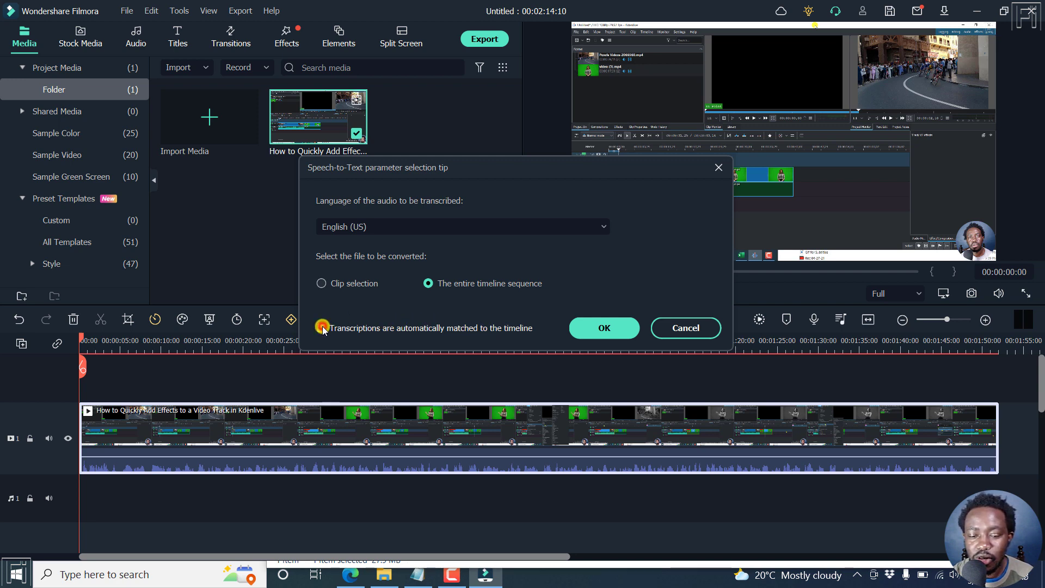
pyautogui.click(322, 328)
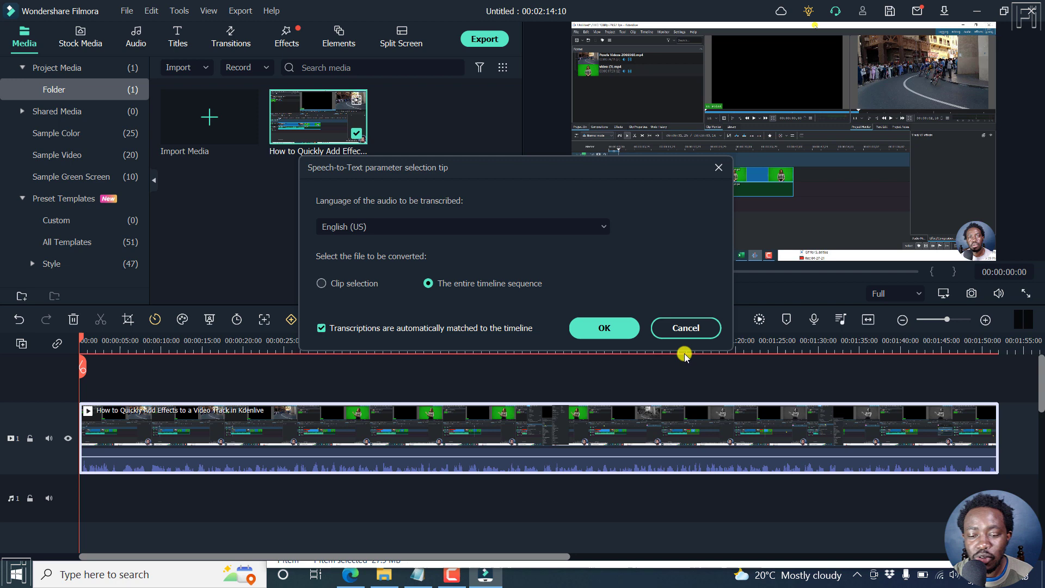
pyautogui.moveTo(615, 272)
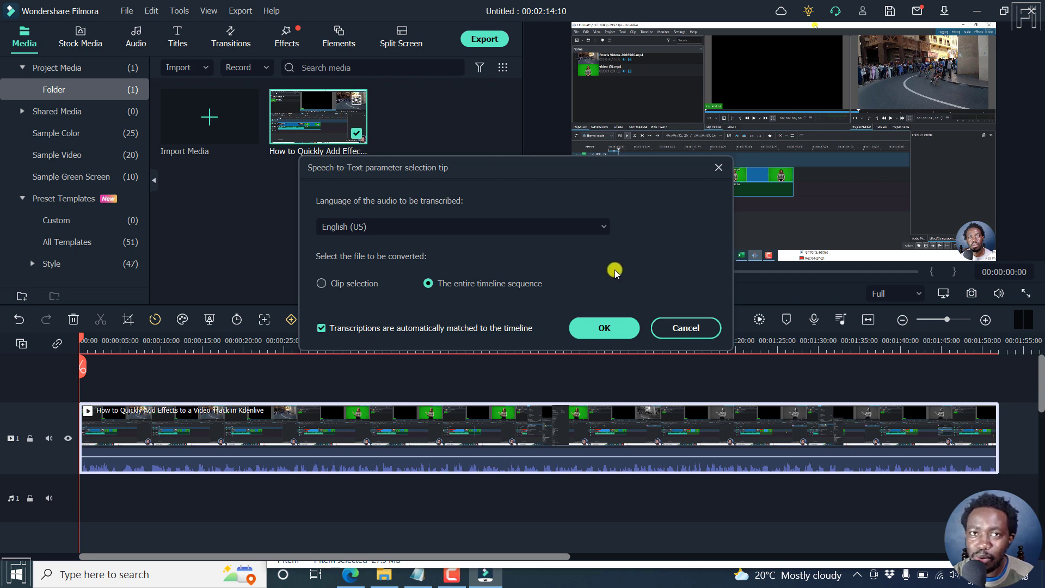
pyautogui.moveTo(500, 217)
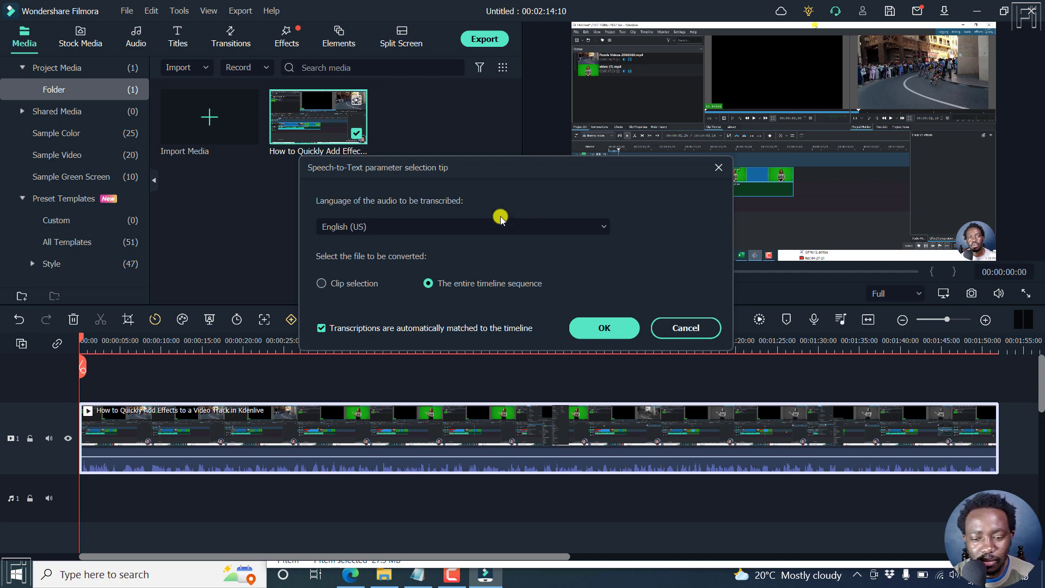
pyautogui.moveTo(671, 244)
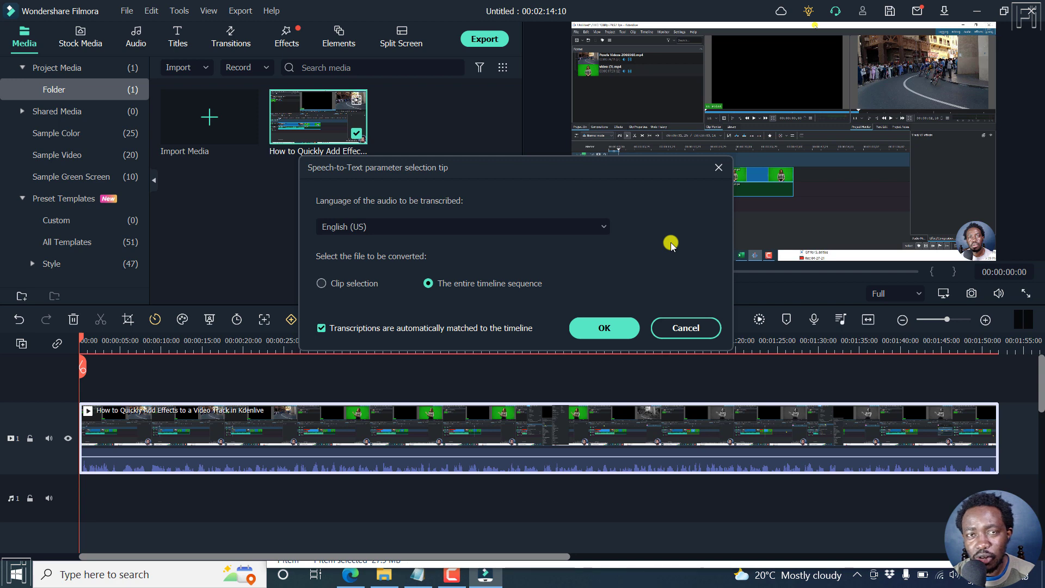
pyautogui.moveTo(675, 229)
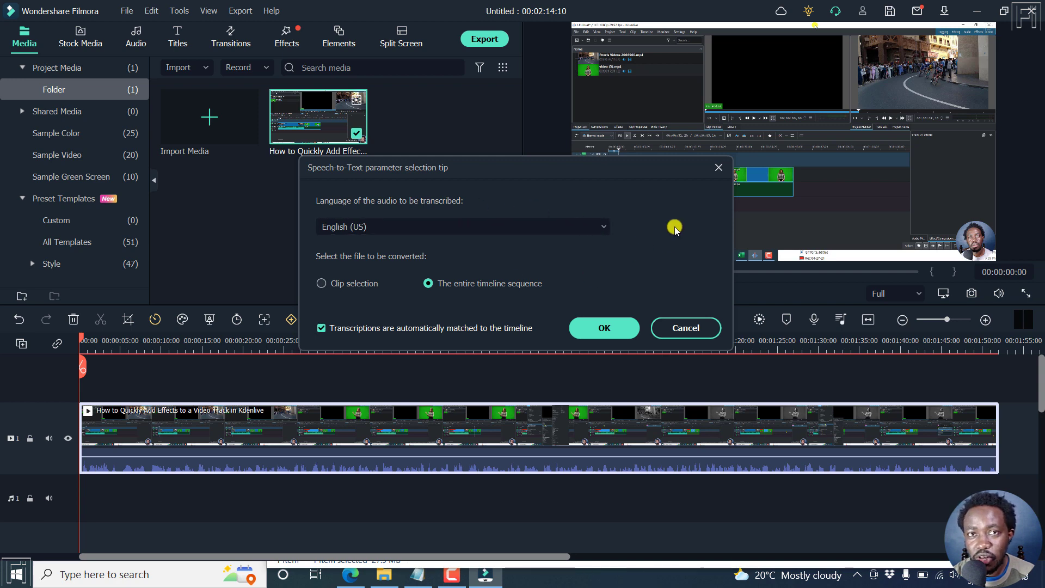
# - Check the 30-minute Speech-to-Text allowance on Filmora's pricing page, then close the video folder
pyautogui.click(383, 573)
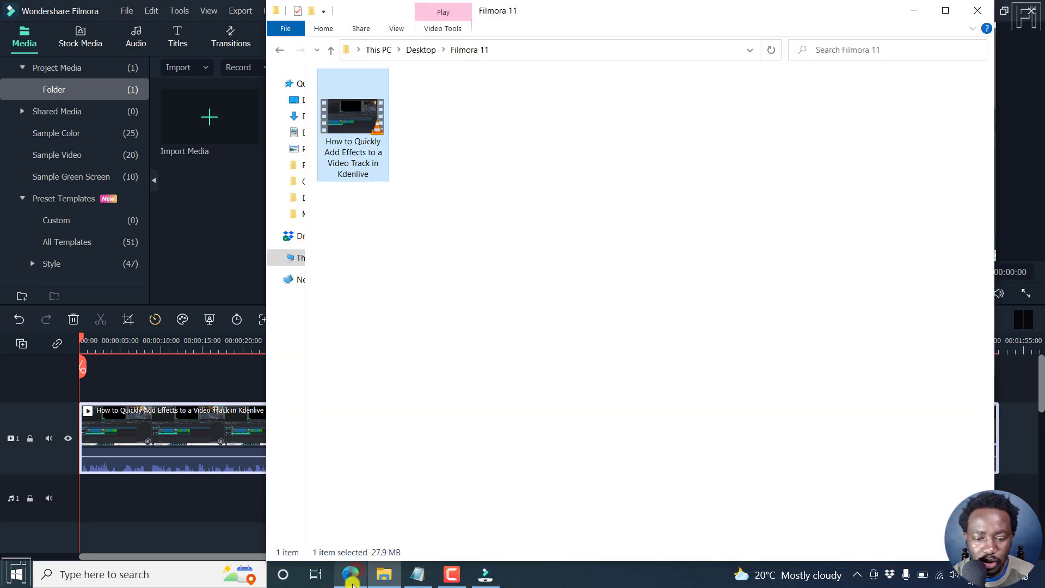
pyautogui.click(351, 574)
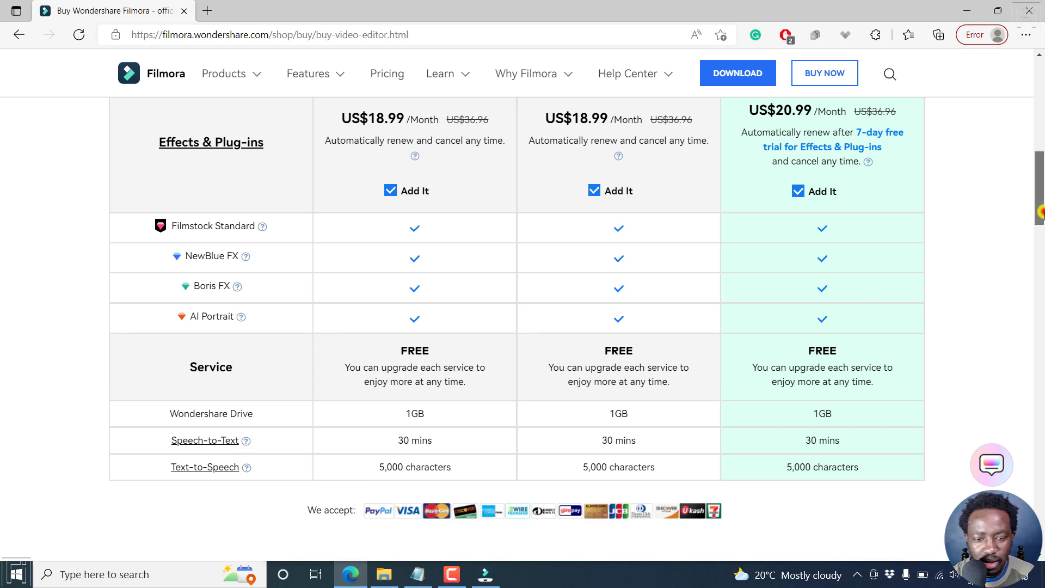
pyautogui.moveTo(395, 440)
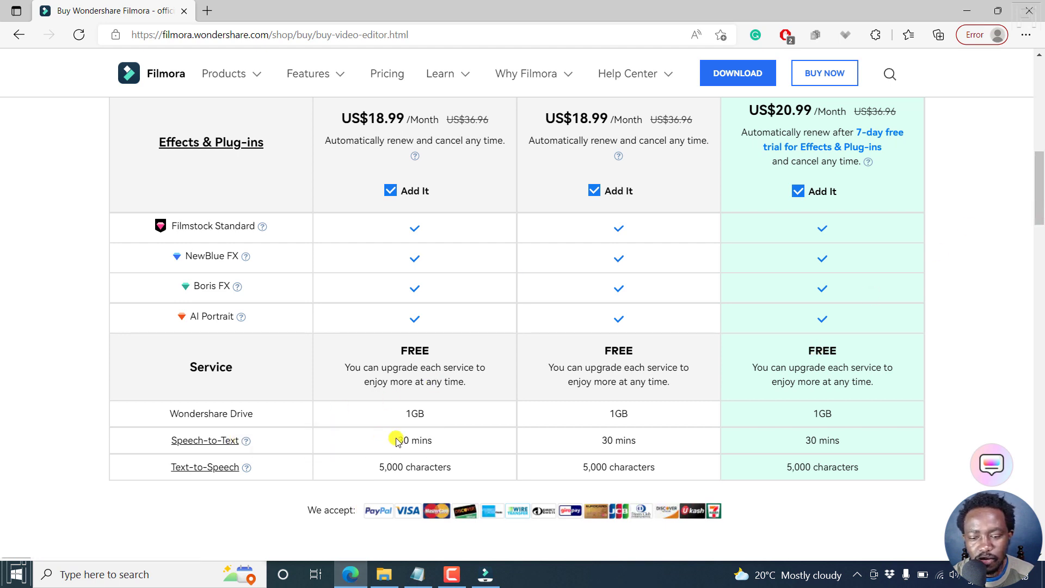
pyautogui.doubleClick(413, 440)
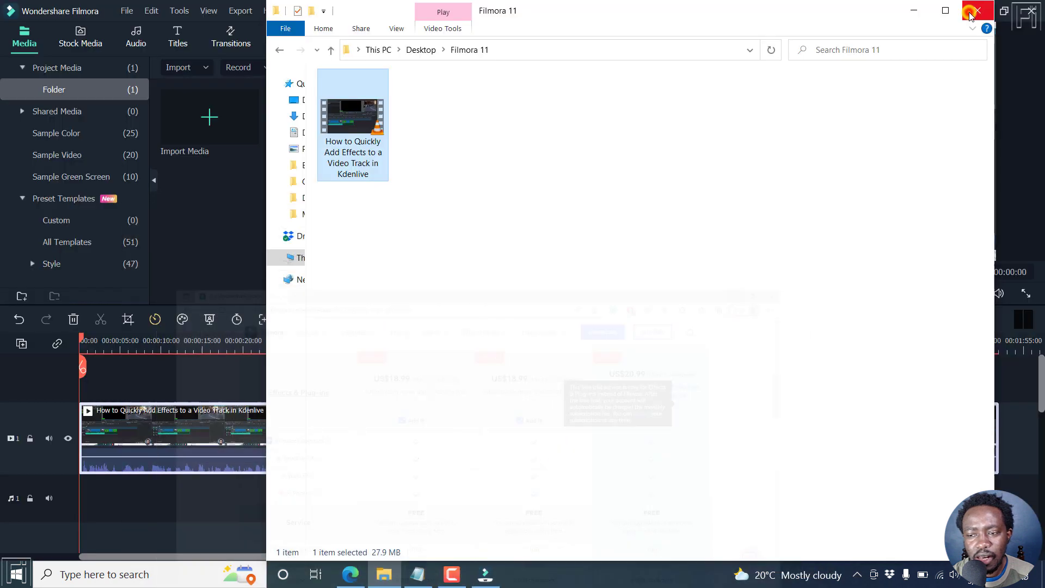
pyautogui.click(976, 12)
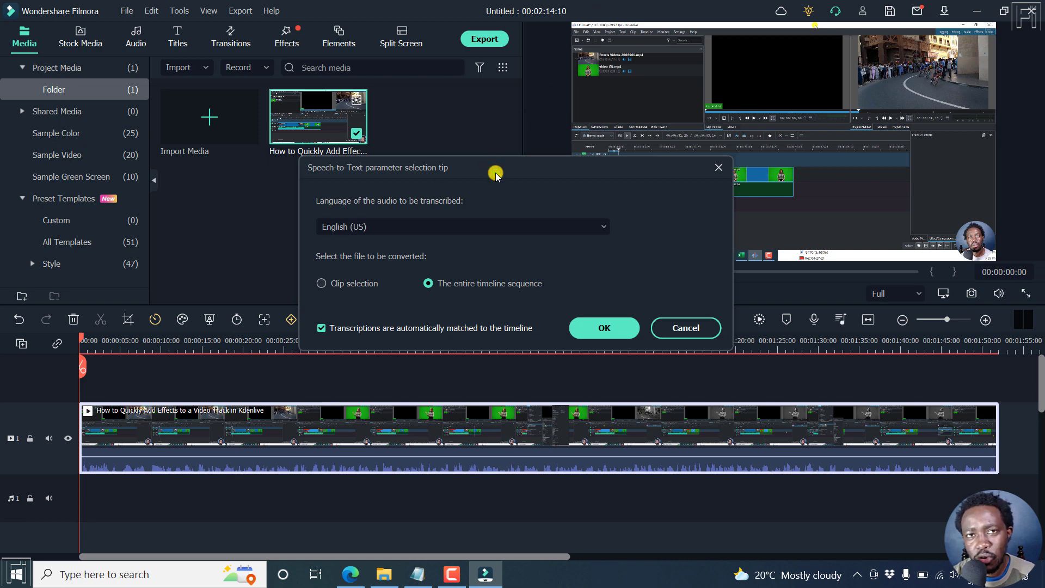
pyautogui.moveTo(577, 316)
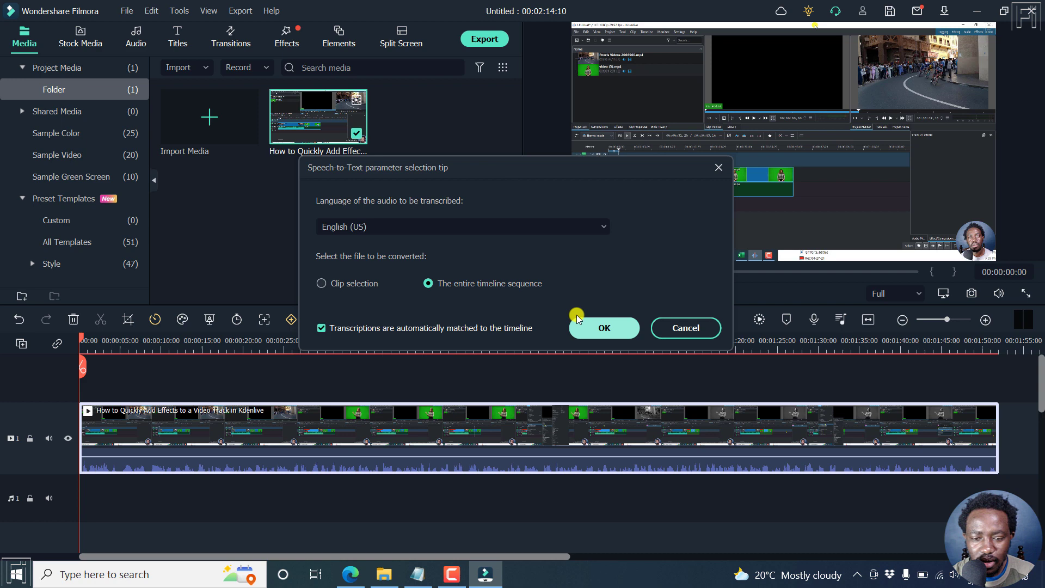
pyautogui.moveTo(615, 255)
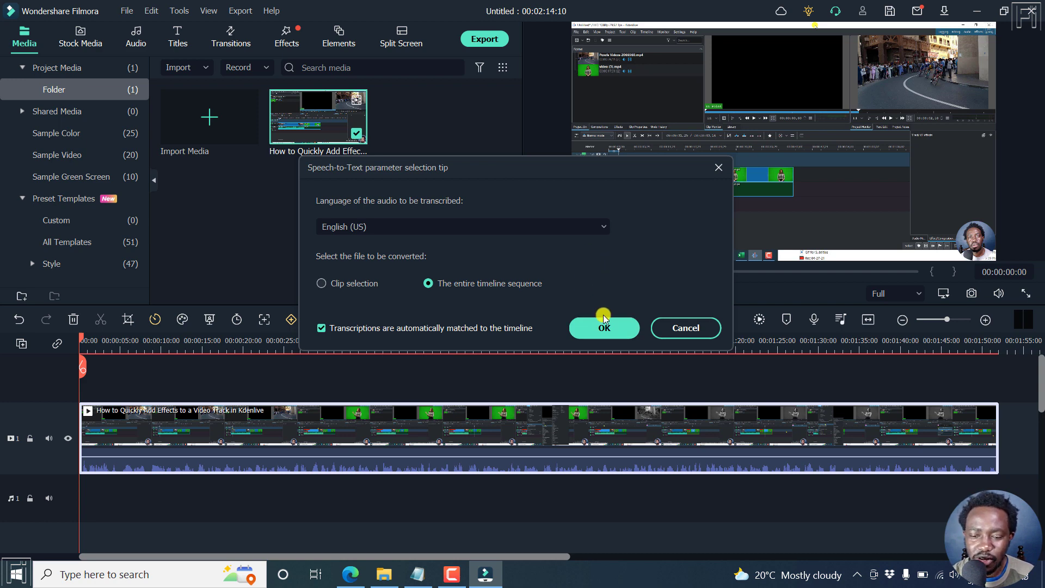
# - Confirm Speech-to-Text to transcribe the entire timeline in English (US)
pyautogui.click(603, 328)
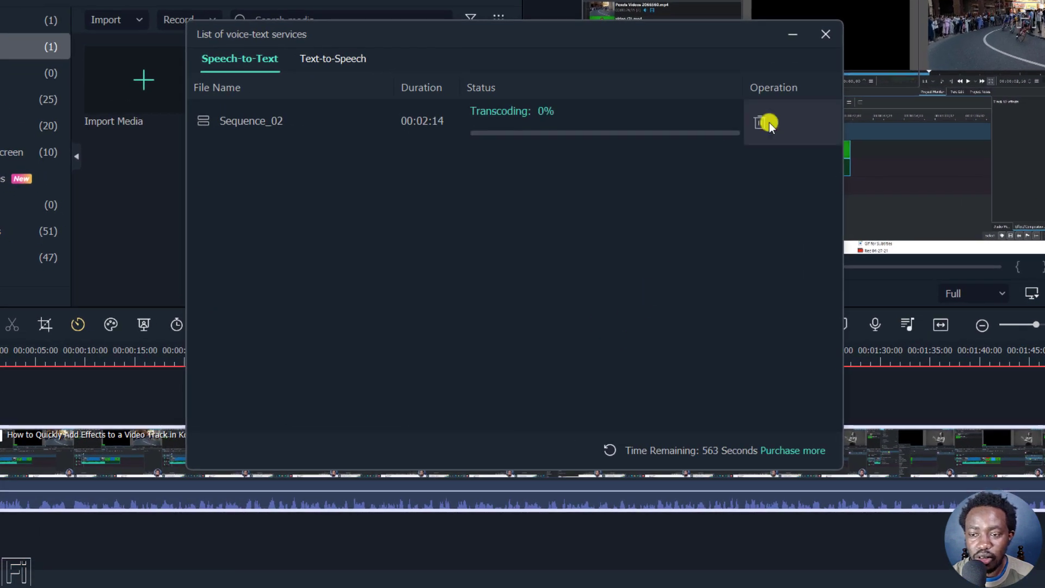
pyautogui.moveTo(567, 347)
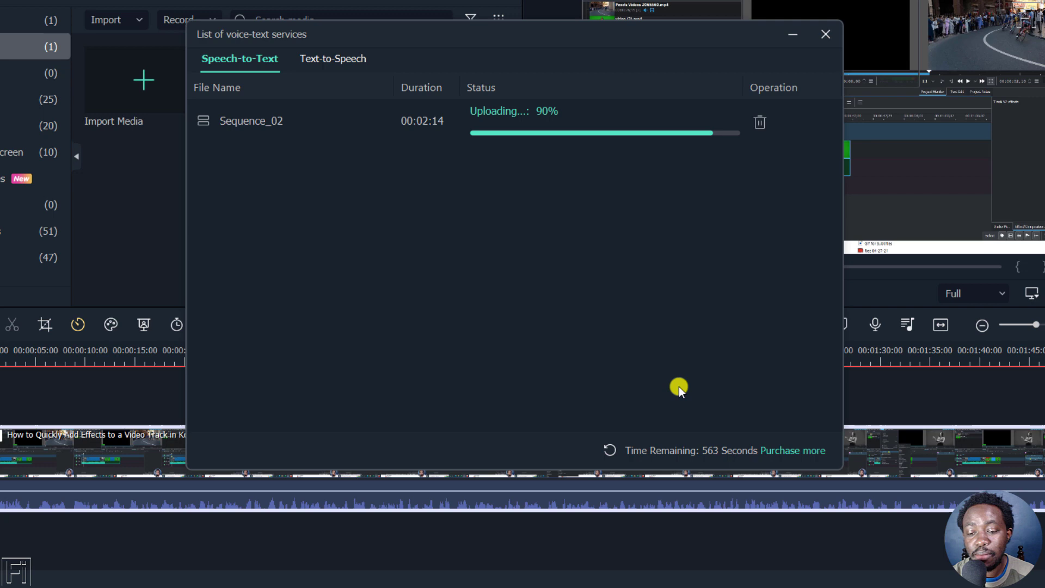
pyautogui.moveTo(658, 376)
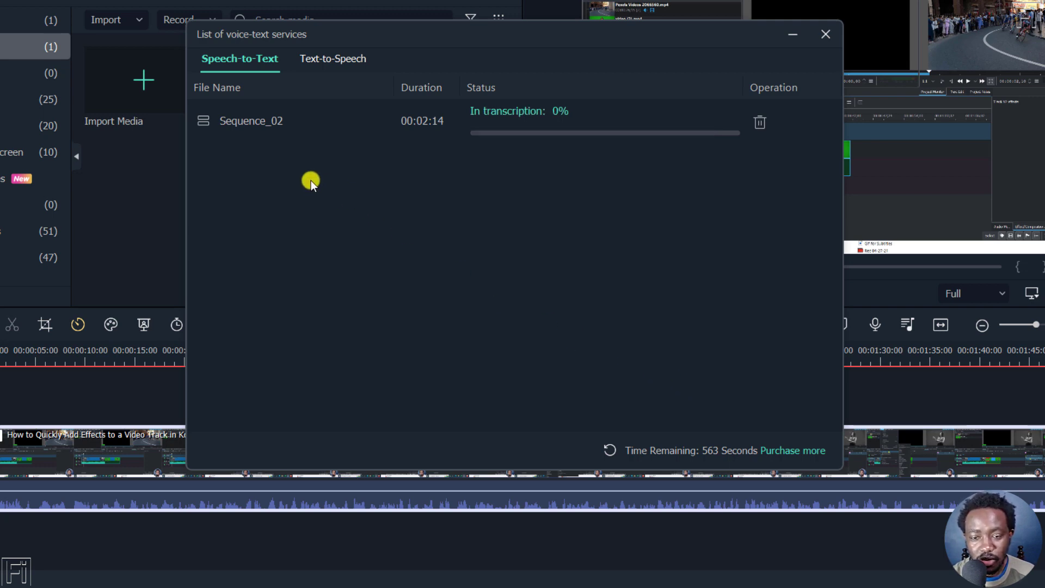
pyautogui.moveTo(466, 235)
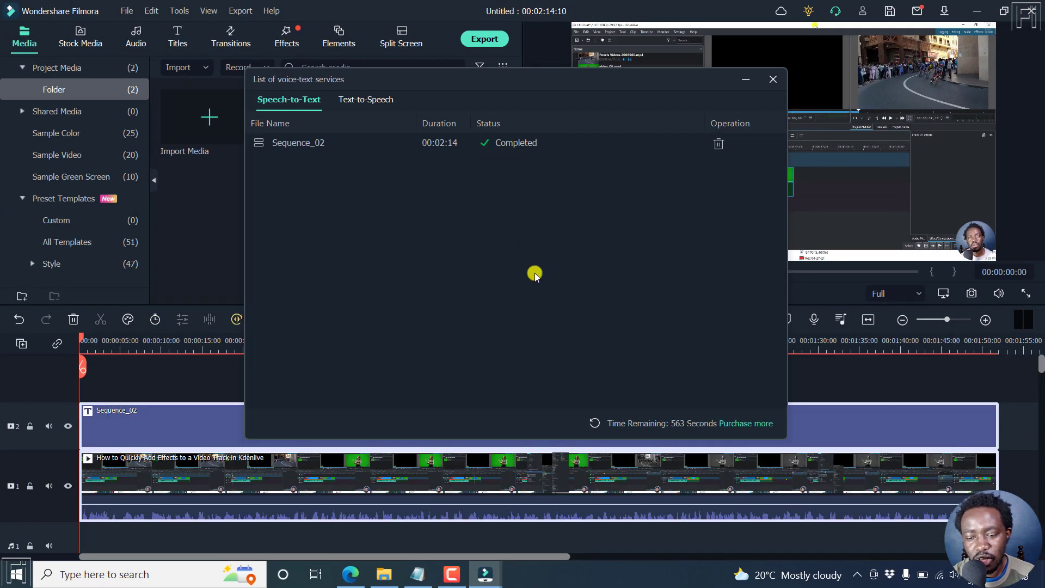
pyautogui.moveTo(535, 345)
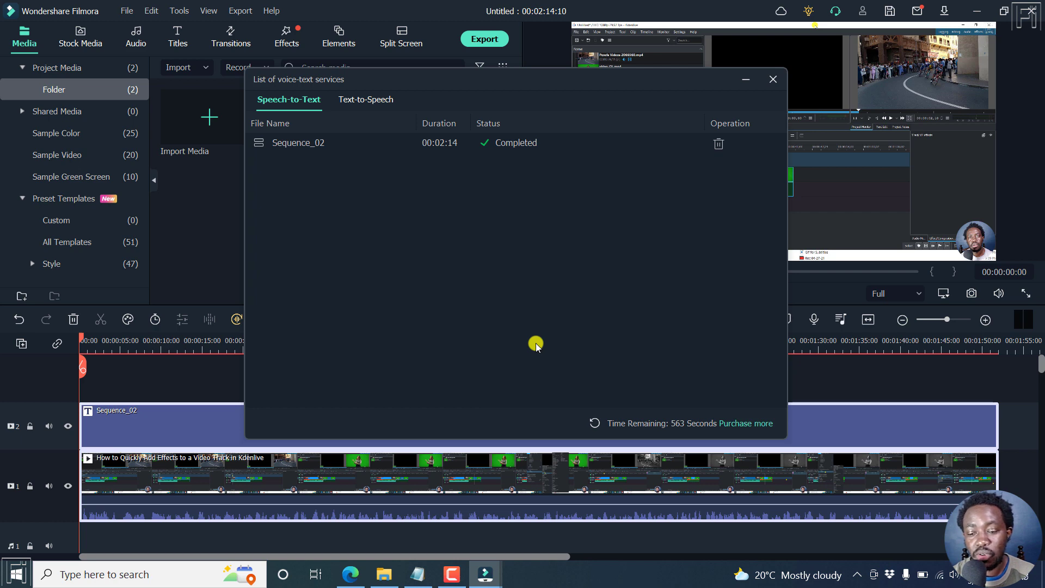
pyautogui.moveTo(437, 387)
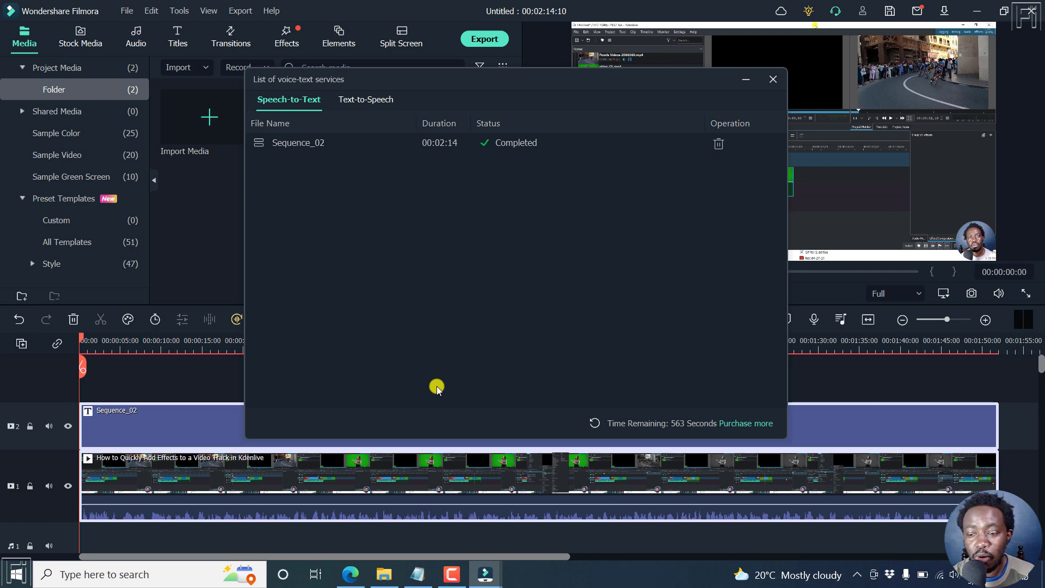
pyautogui.moveTo(297, 396)
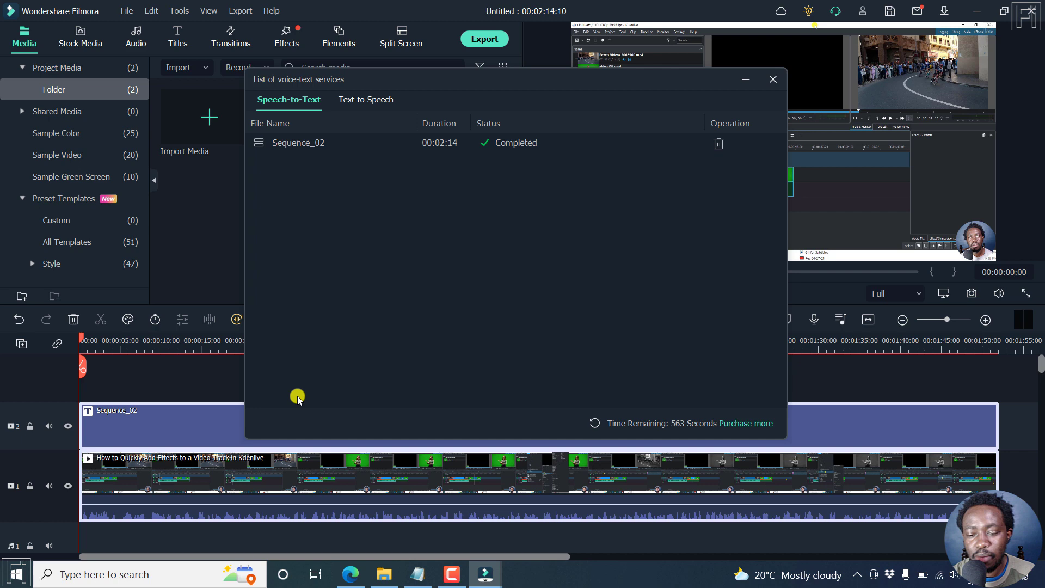
pyautogui.moveTo(394, 360)
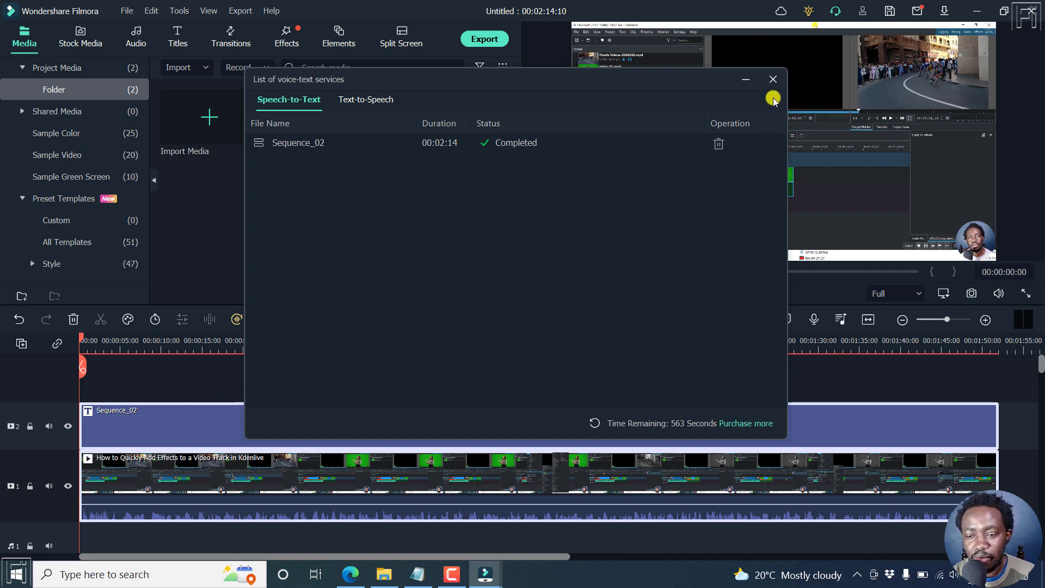
# - Close the List of voice-text services window after the job completes
pyautogui.click(773, 80)
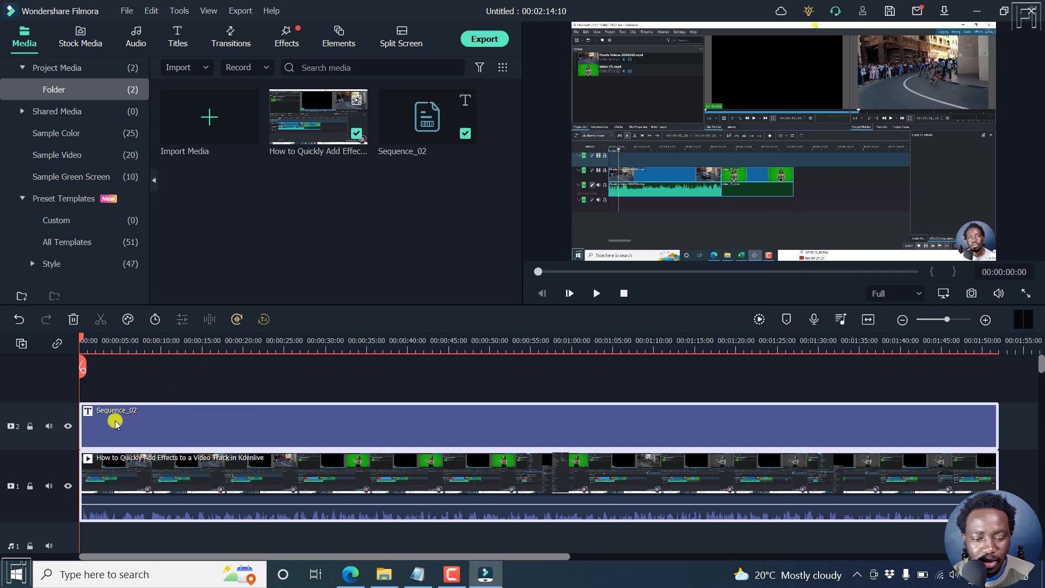
pyautogui.moveTo(332, 427)
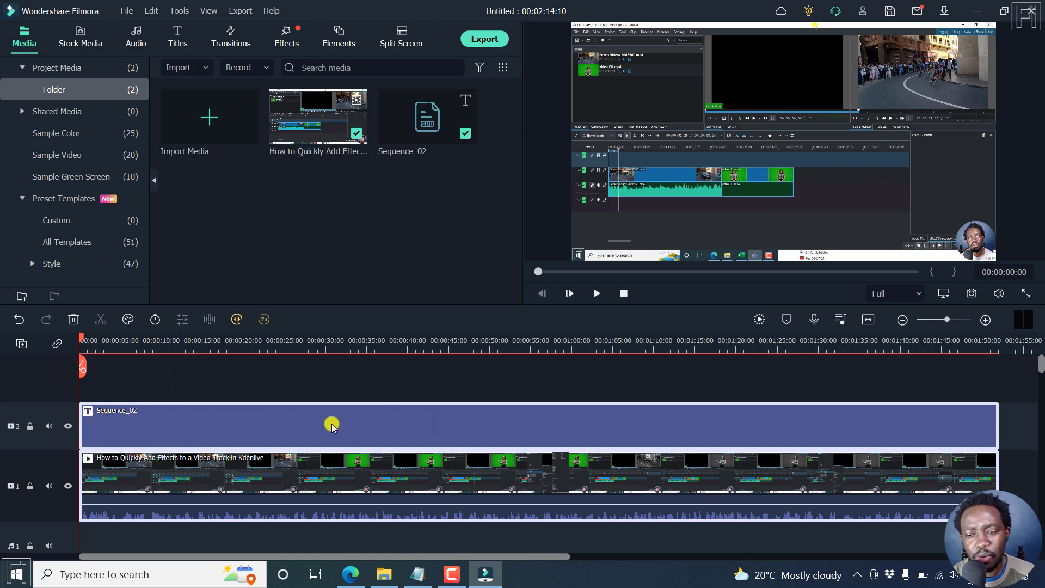
pyautogui.moveTo(312, 385)
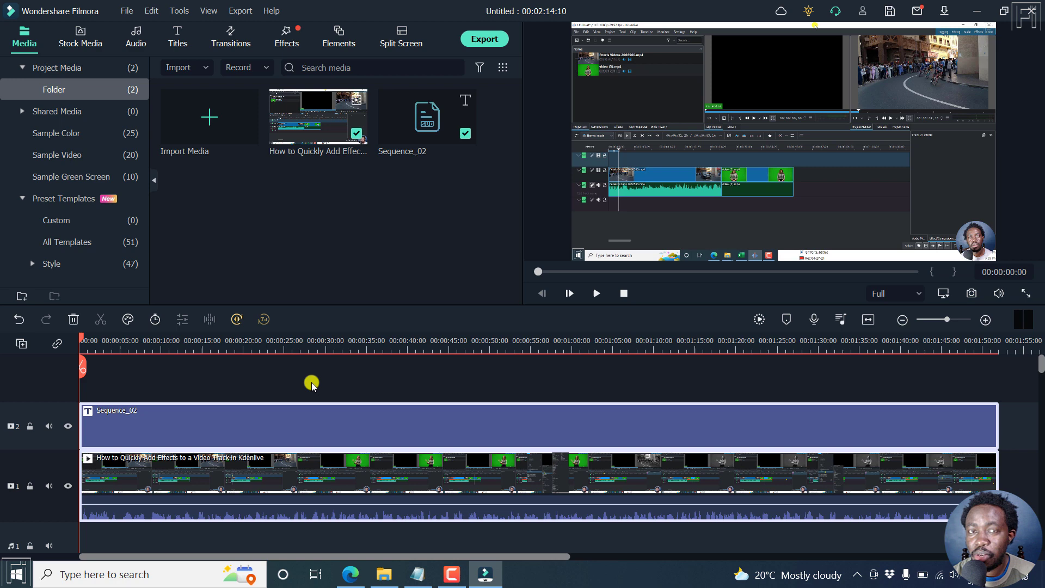
pyautogui.click(595, 293)
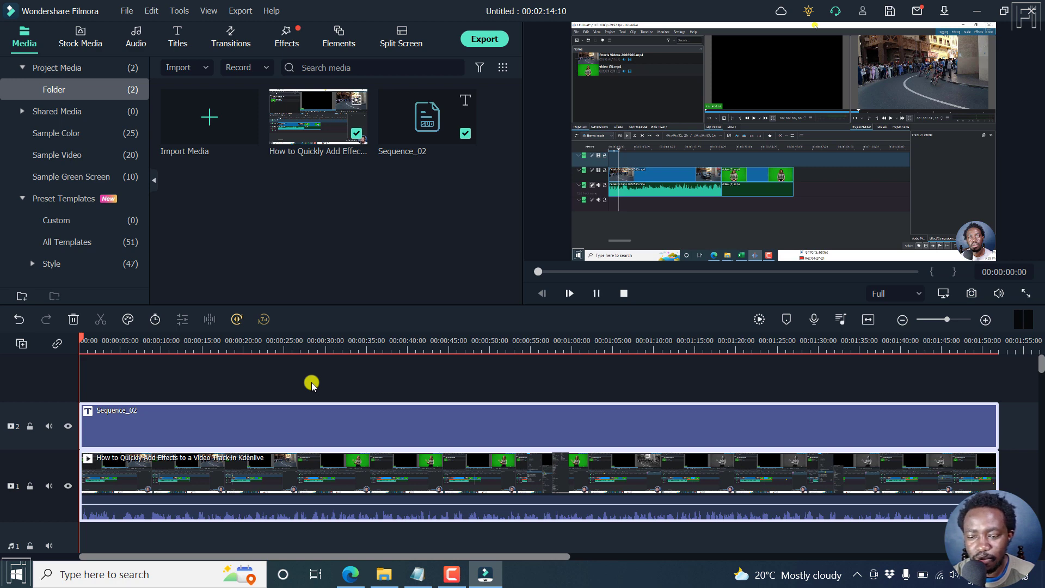
pyautogui.click(569, 293)
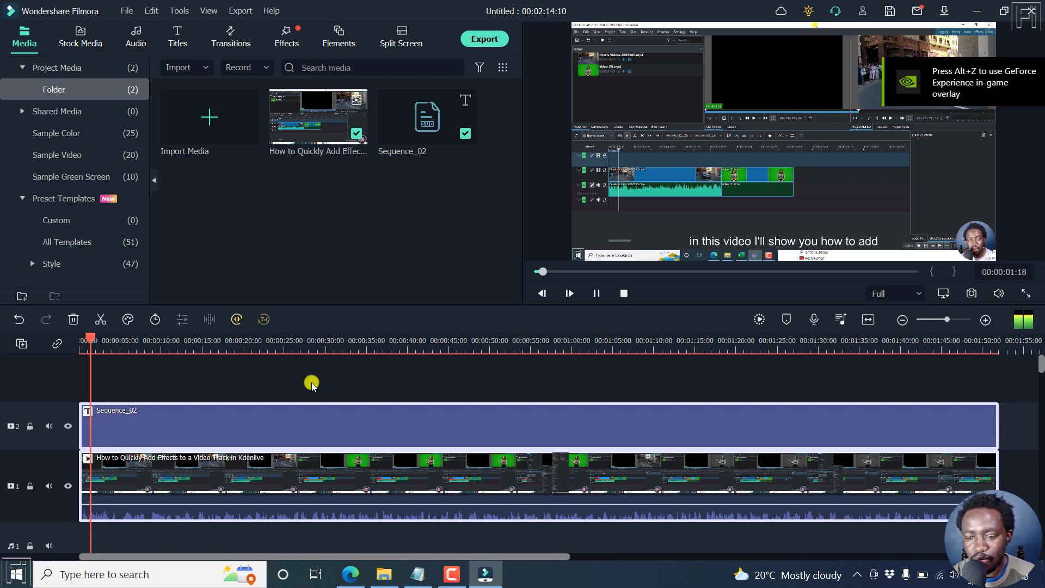
pyautogui.click(568, 294)
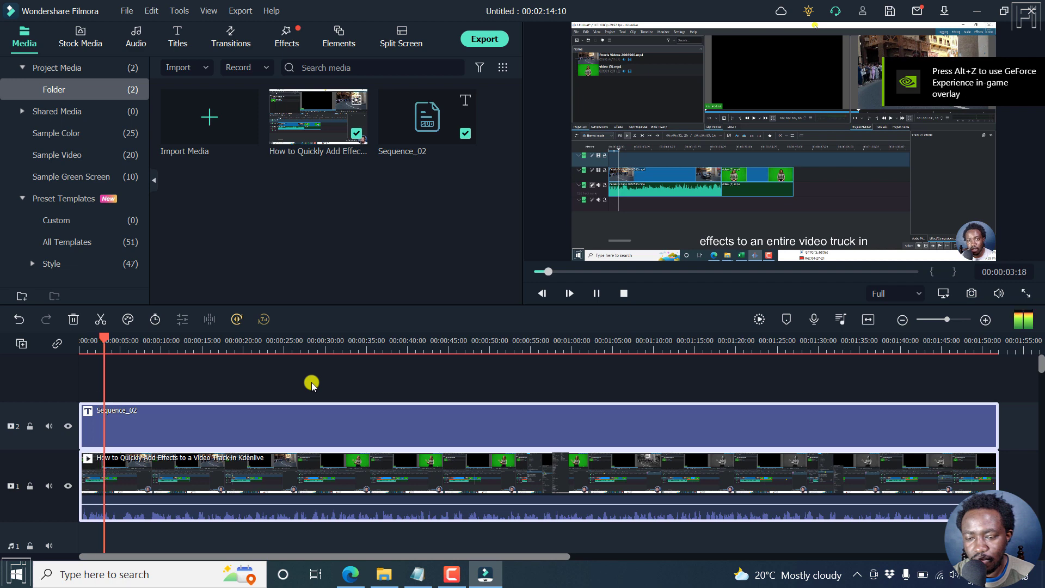
pyautogui.click(568, 292)
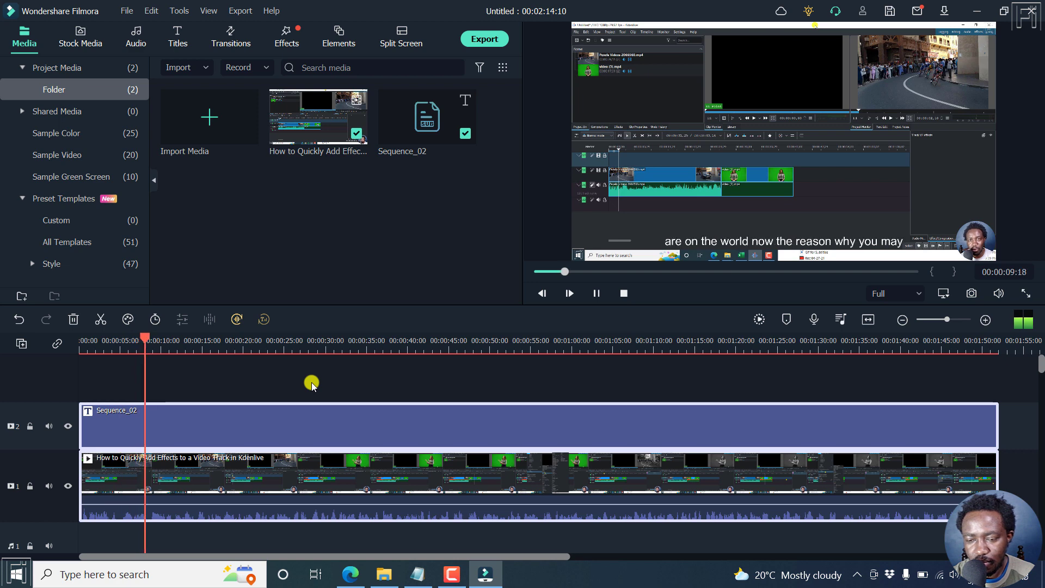
pyautogui.click(595, 293)
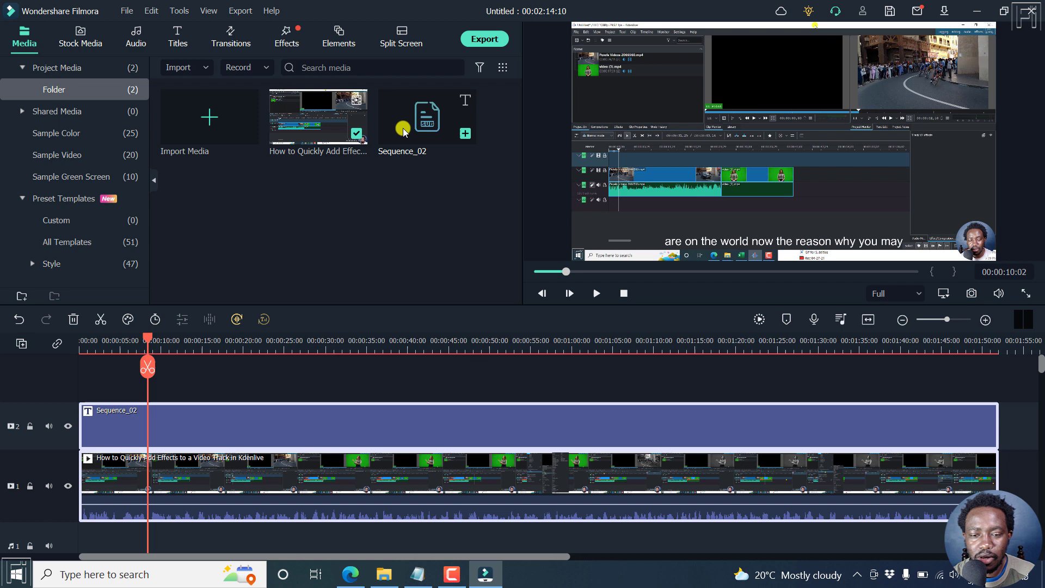
pyautogui.moveTo(409, 153)
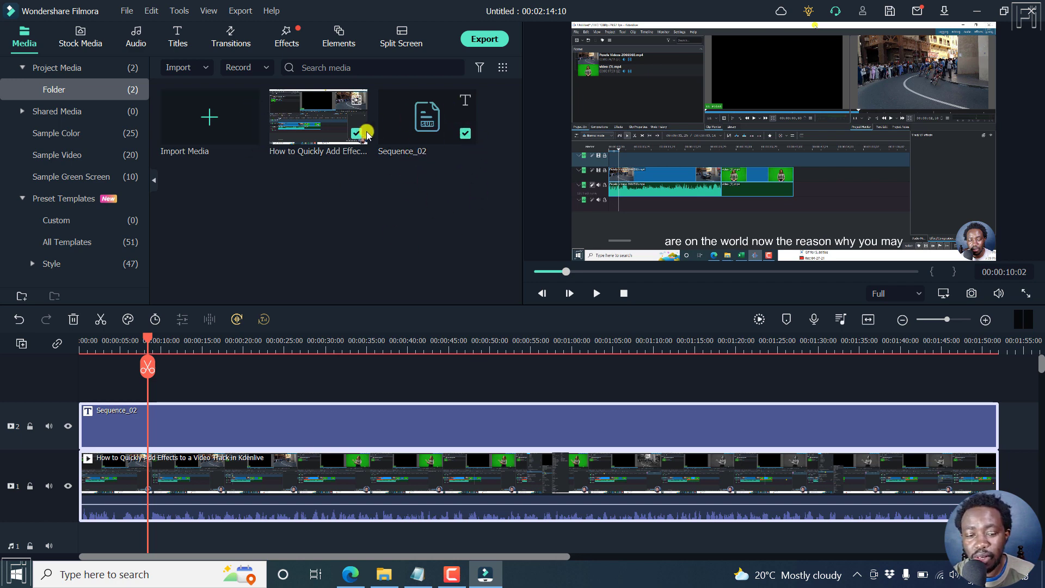
pyautogui.moveTo(115, 426)
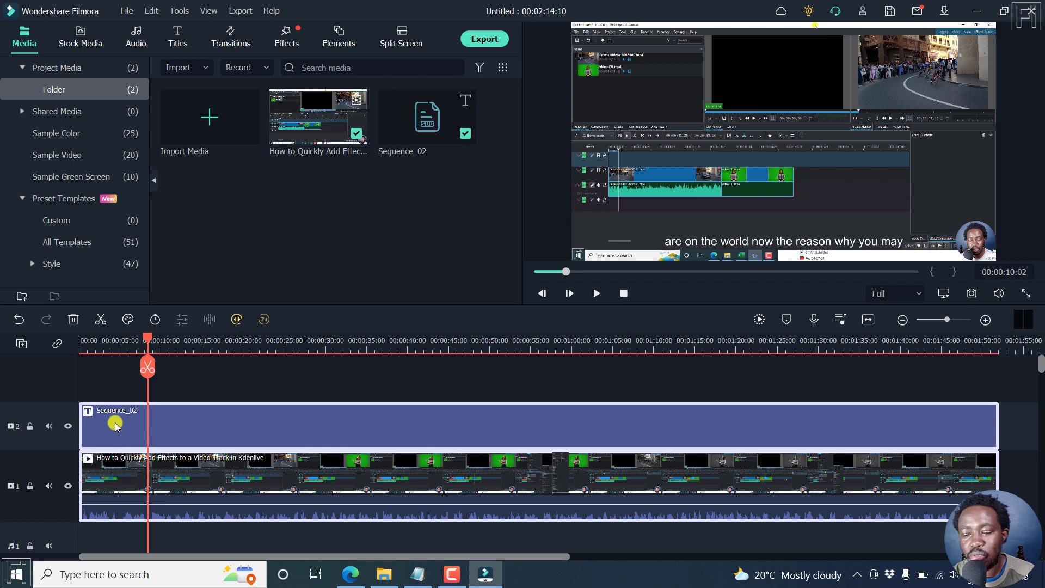
pyautogui.moveTo(155, 433)
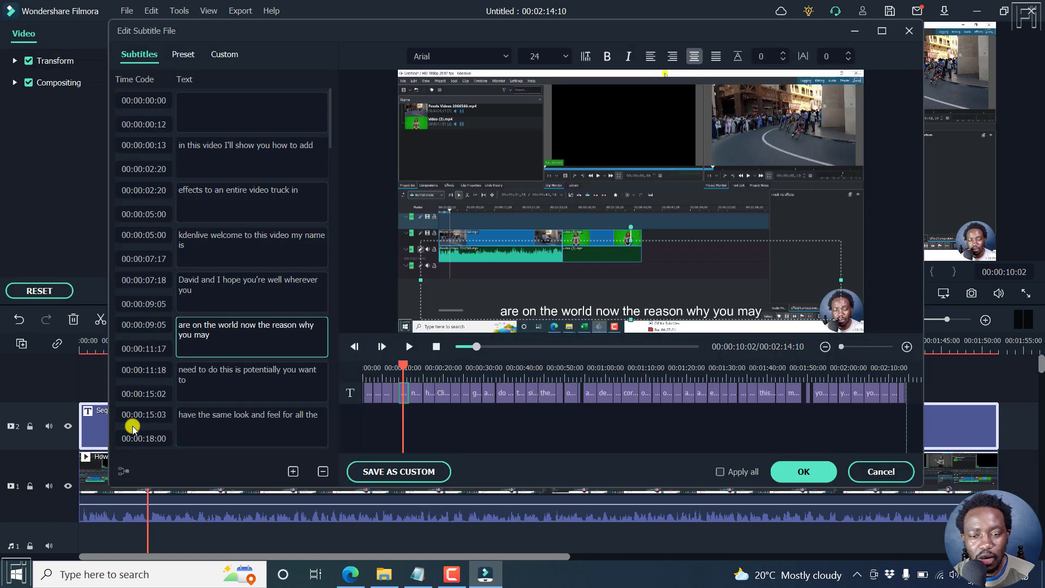
pyautogui.moveTo(354, 38)
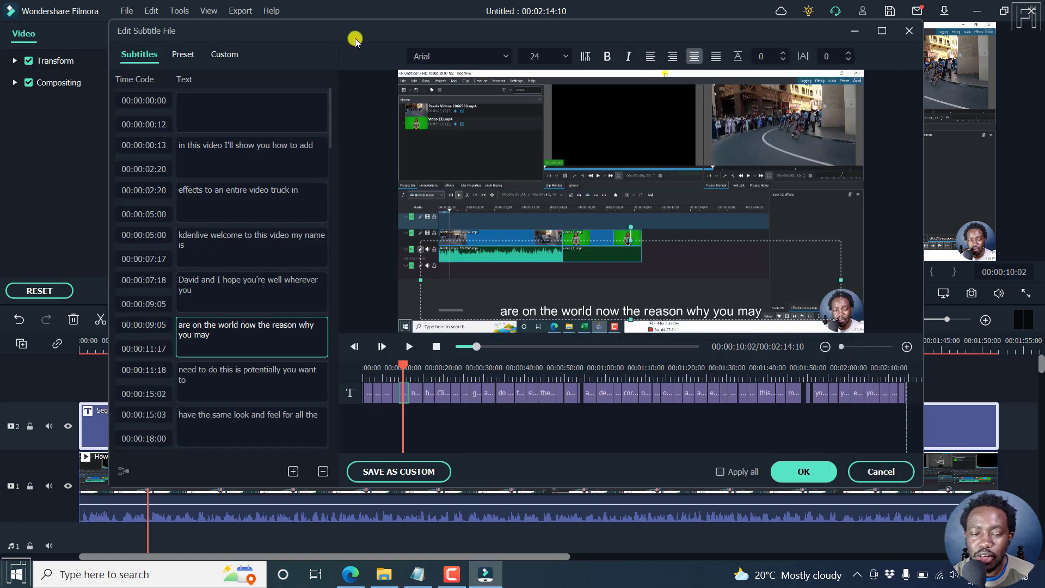
pyautogui.moveTo(178, 41)
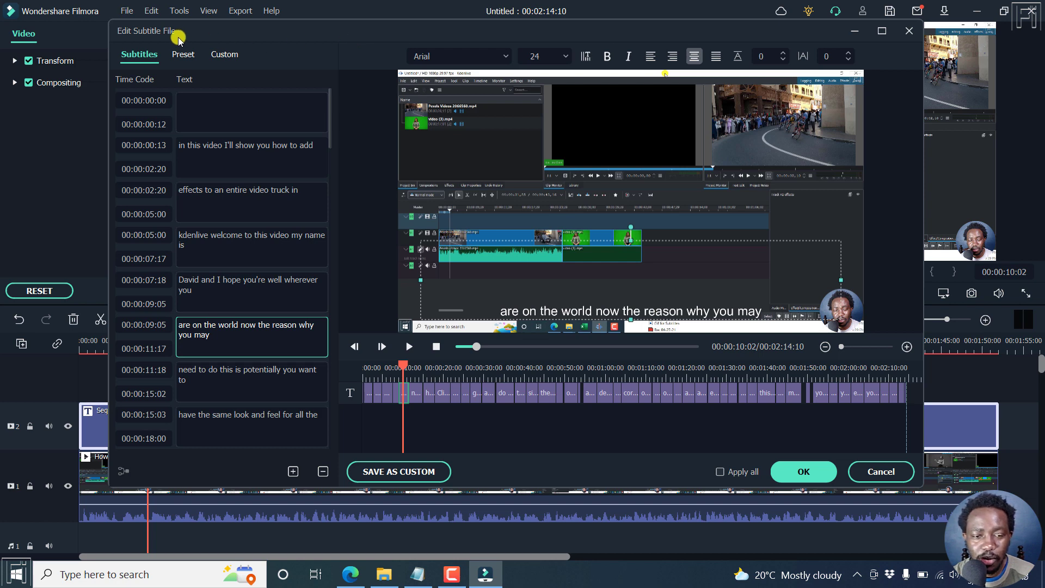
pyautogui.moveTo(127, 87)
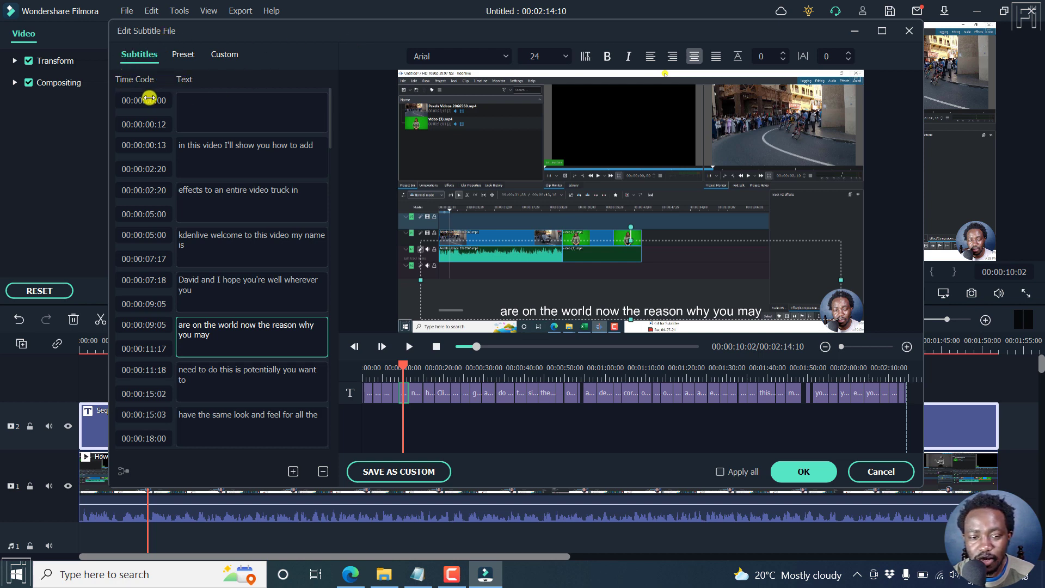
# - Select the first caption to jump the preview to the first spoken line
pyautogui.click(252, 153)
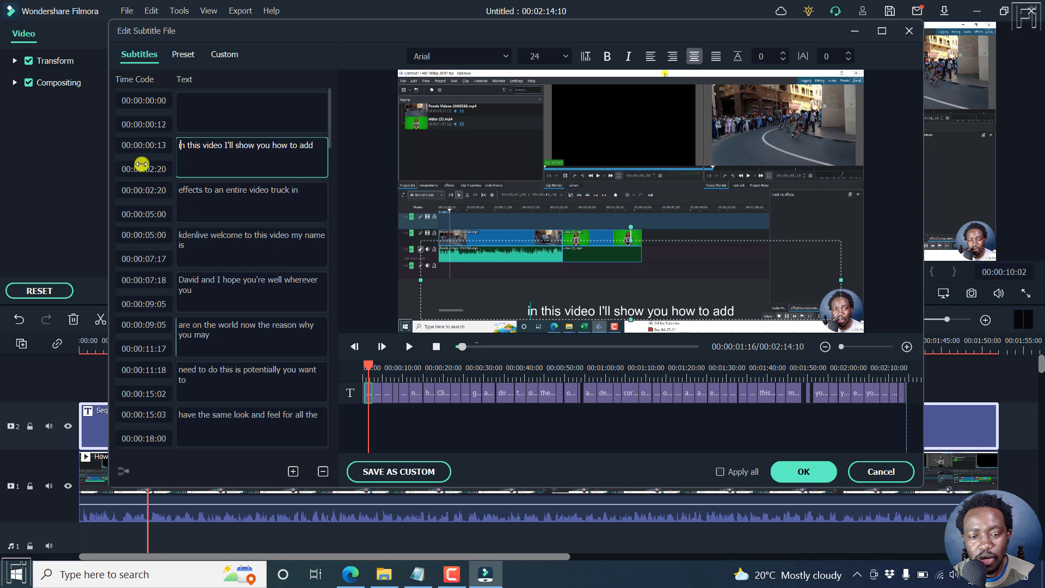
pyautogui.moveTo(535, 320)
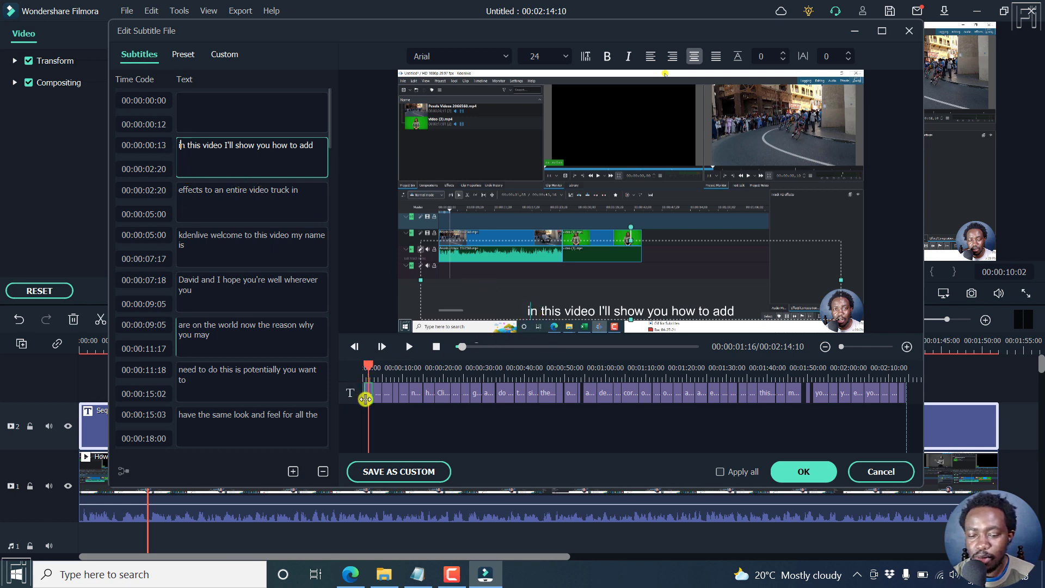
pyautogui.moveTo(519, 396)
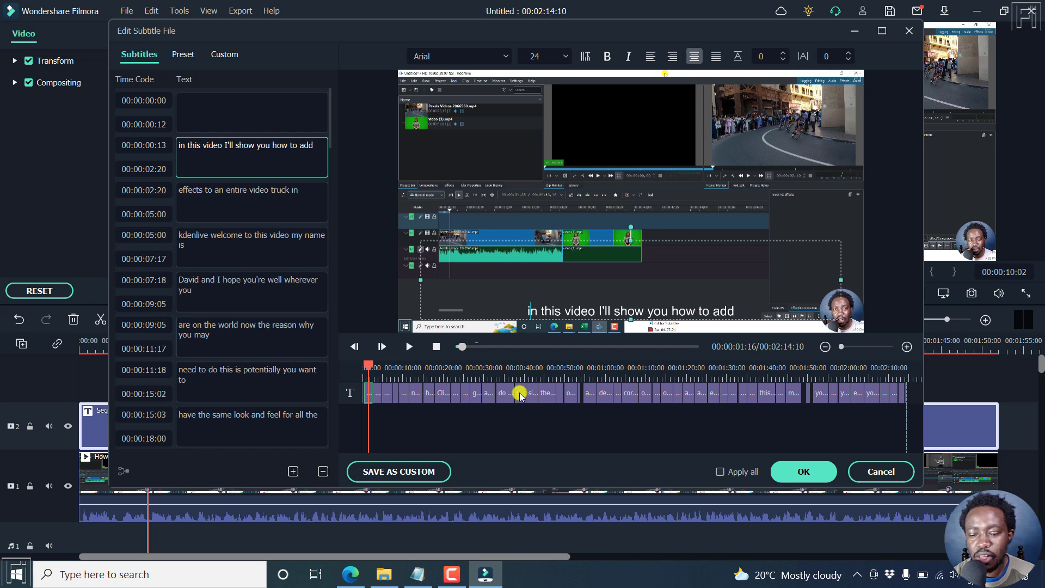
pyautogui.moveTo(455, 391)
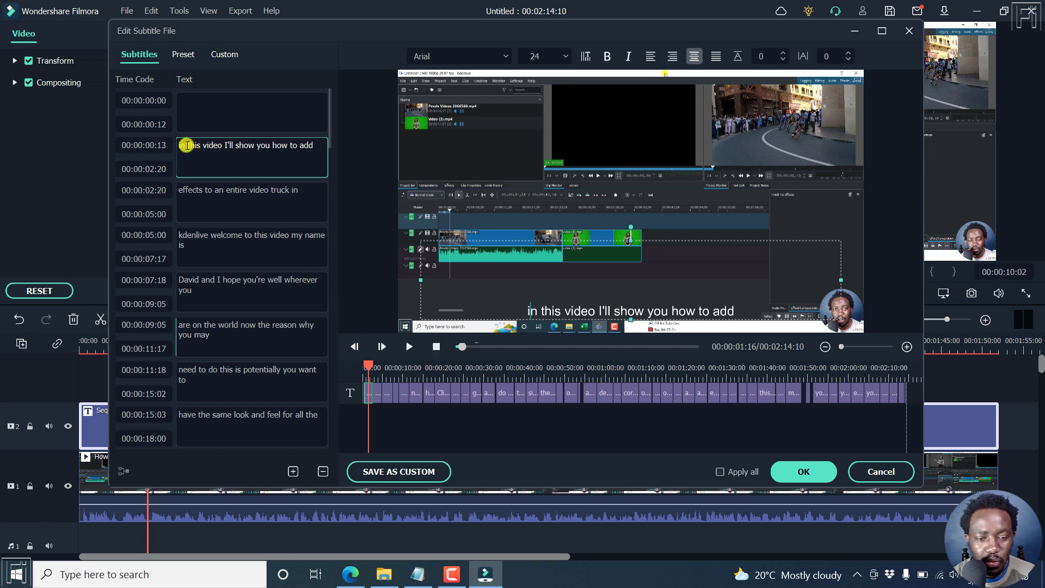
pyautogui.moveTo(80, 184)
pyautogui.write('I')
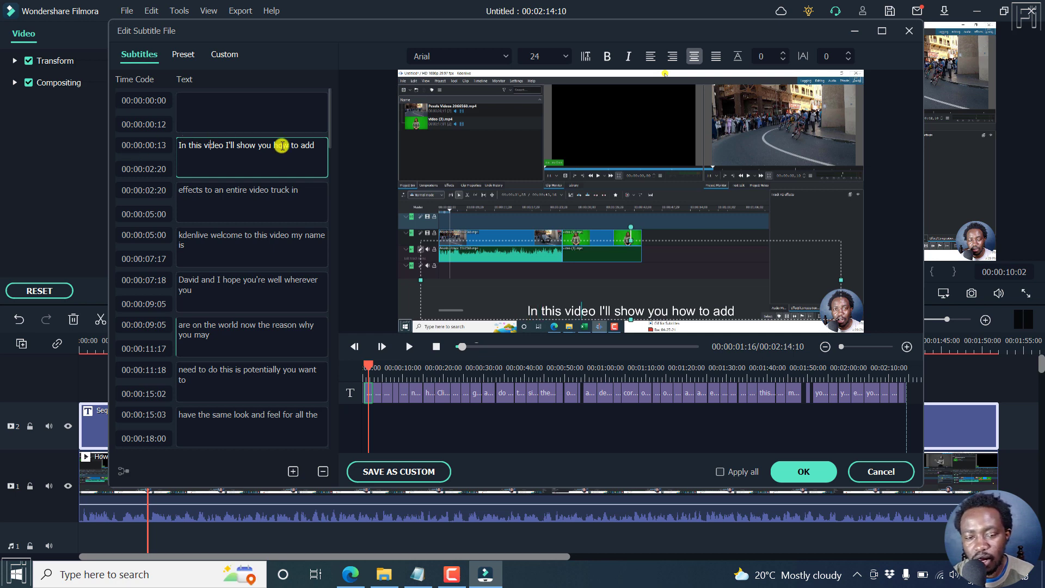
# - Add the comma after 'video', change 'kdenlive' to 'Kdenlive', and place the cursor at 'welcome'
pyautogui.write(',')
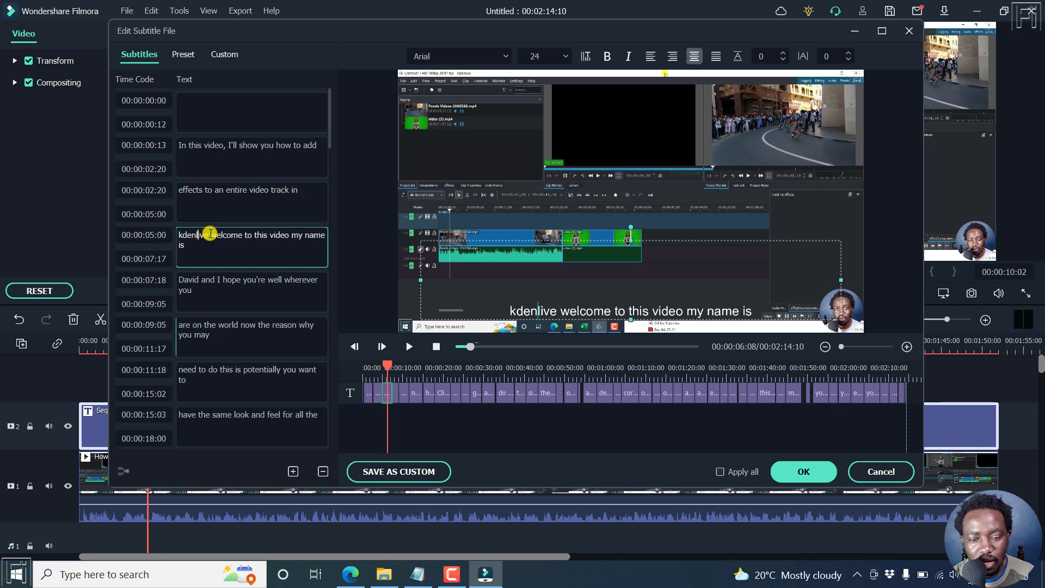
pyautogui.press('Backspace')
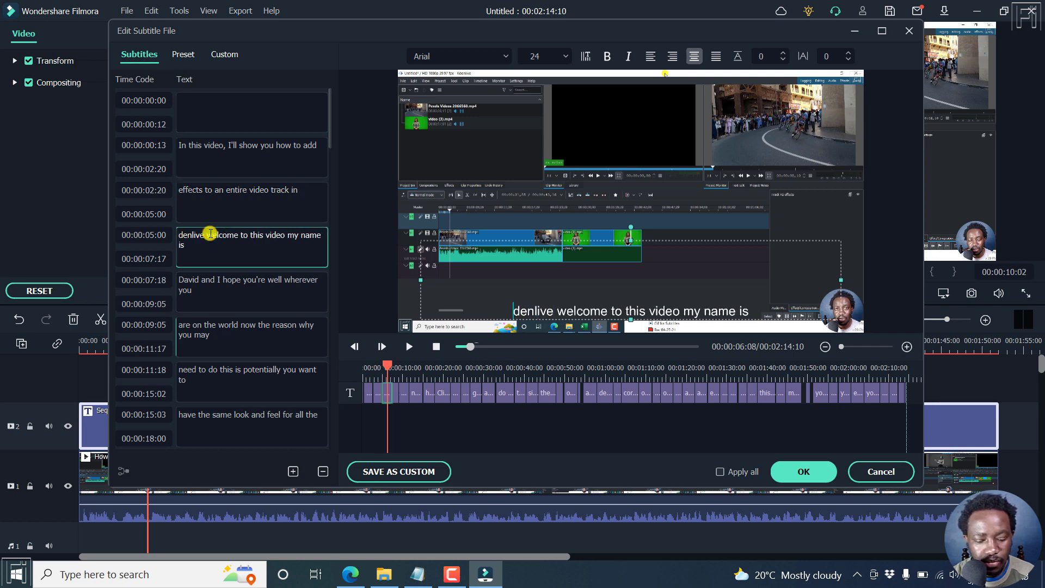
pyautogui.write('Kdenlive')
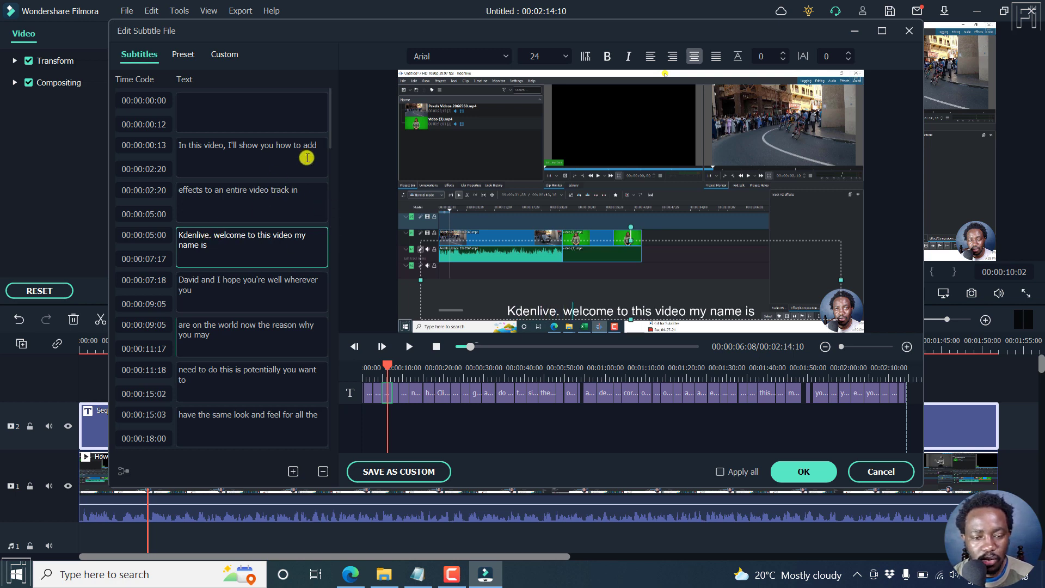
pyautogui.click(220, 236)
pyautogui.write('W')
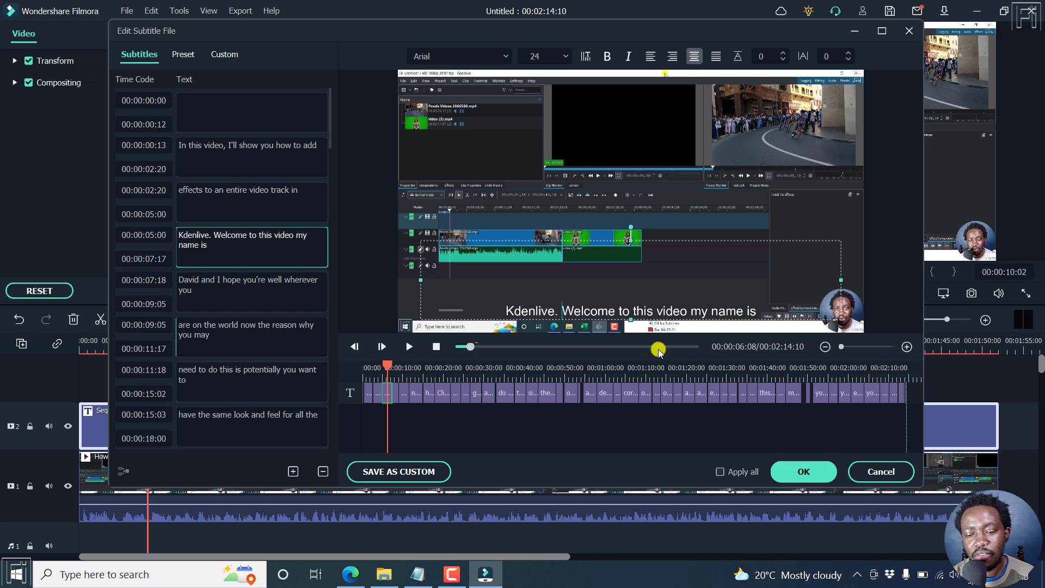
pyautogui.moveTo(242, 345)
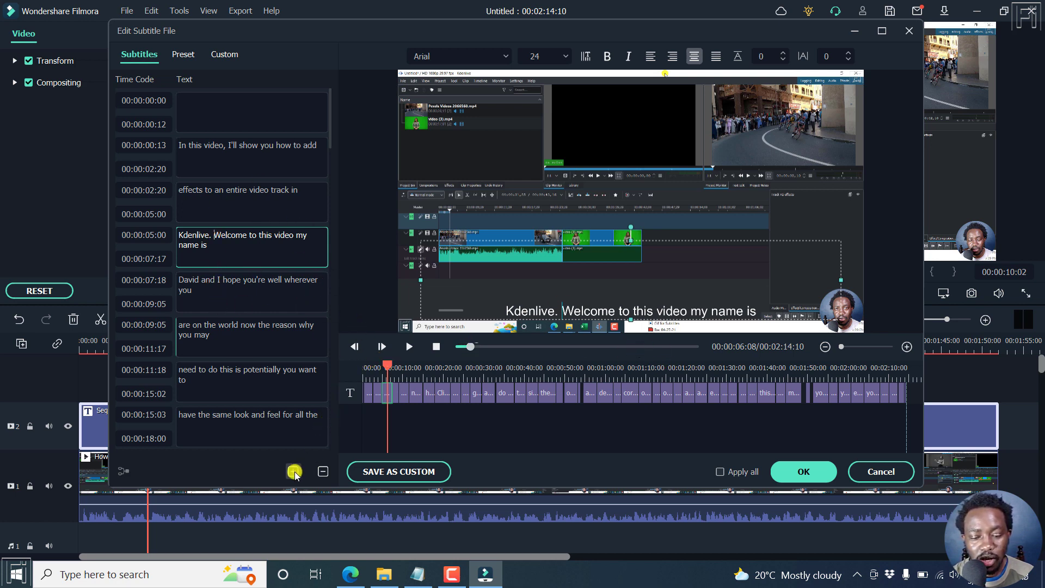
pyautogui.moveTo(294, 472)
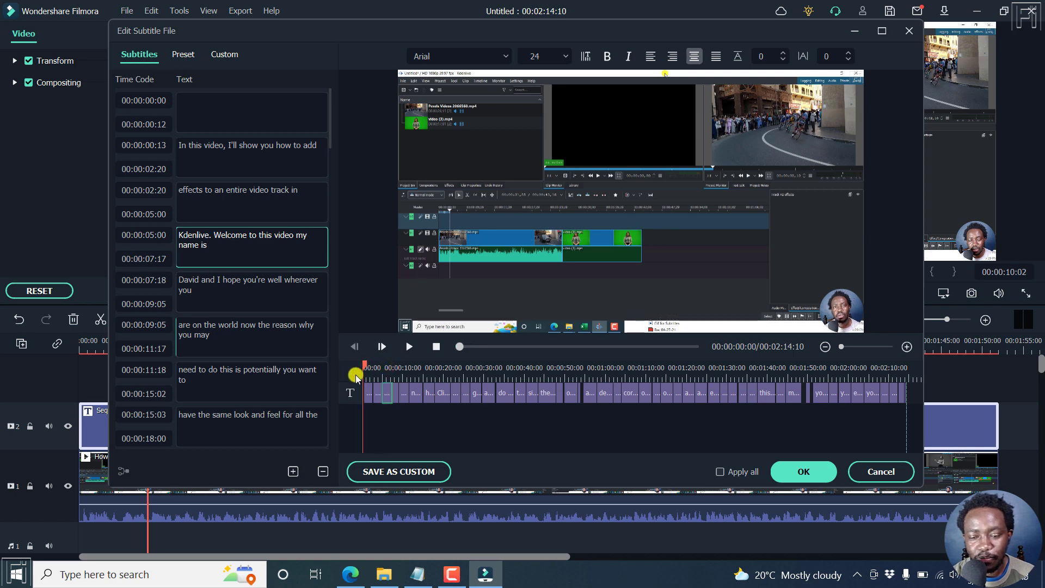
# - Play and stop the caption preview, then apply the subtitle edits with OK
pyautogui.click(409, 347)
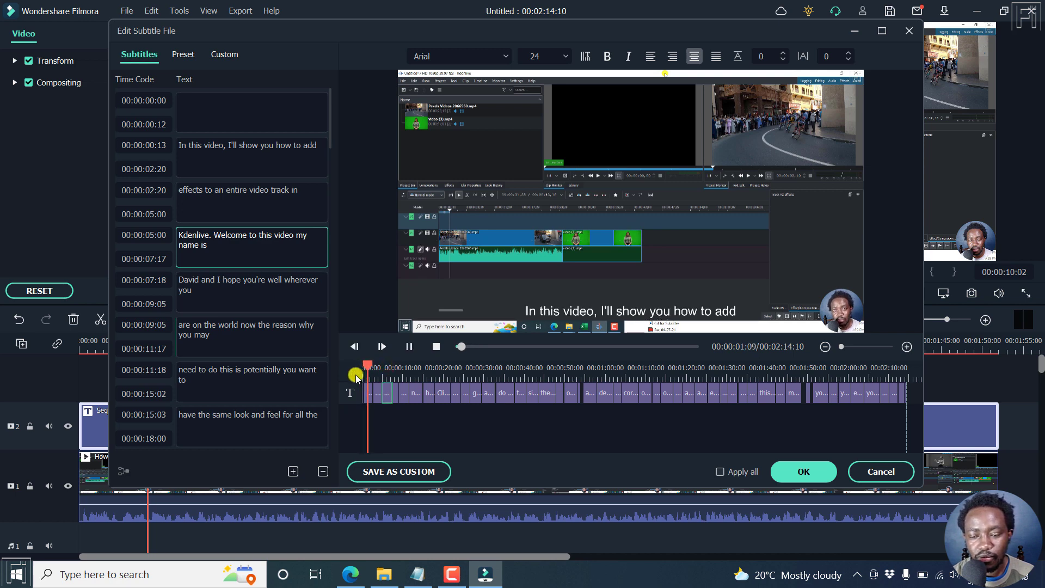
pyautogui.click(380, 346)
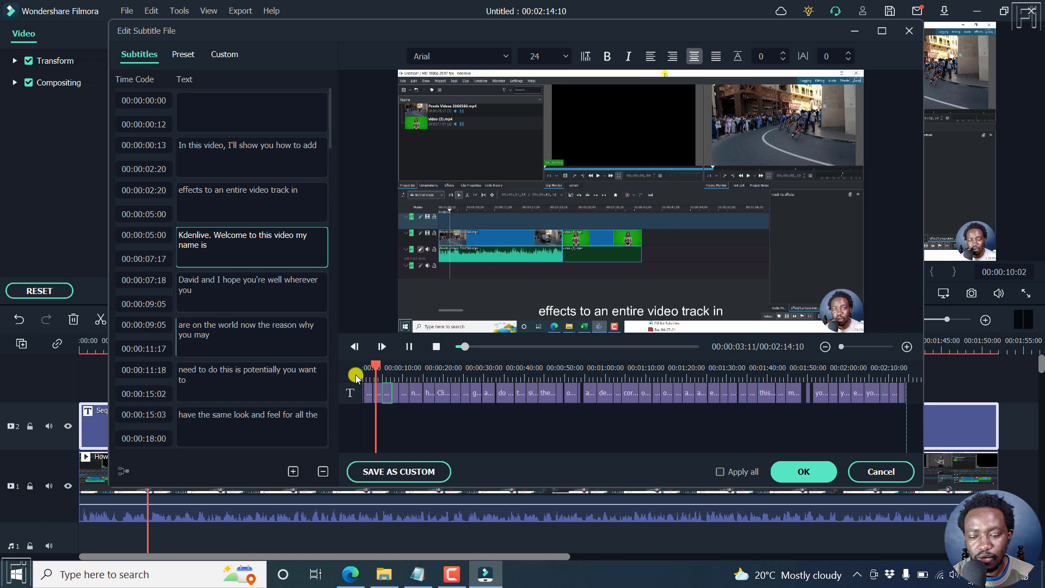
pyautogui.click(382, 347)
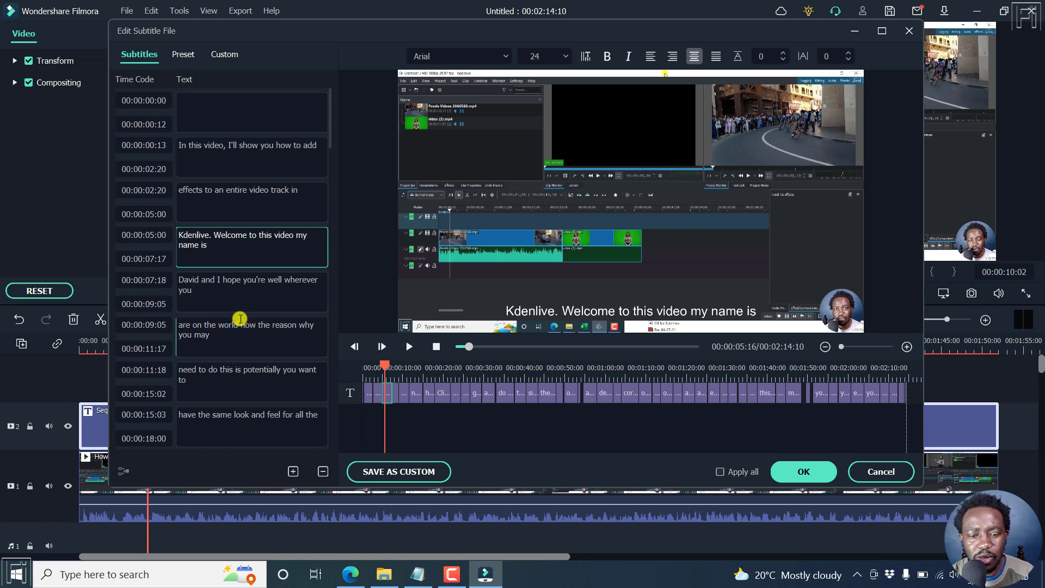
pyautogui.moveTo(277, 292)
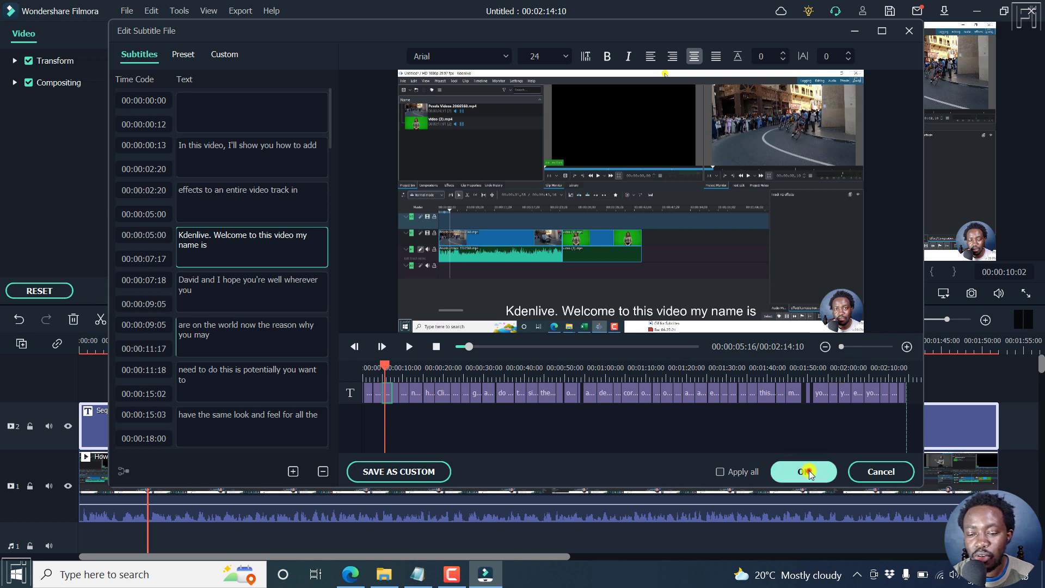
pyautogui.click(802, 471)
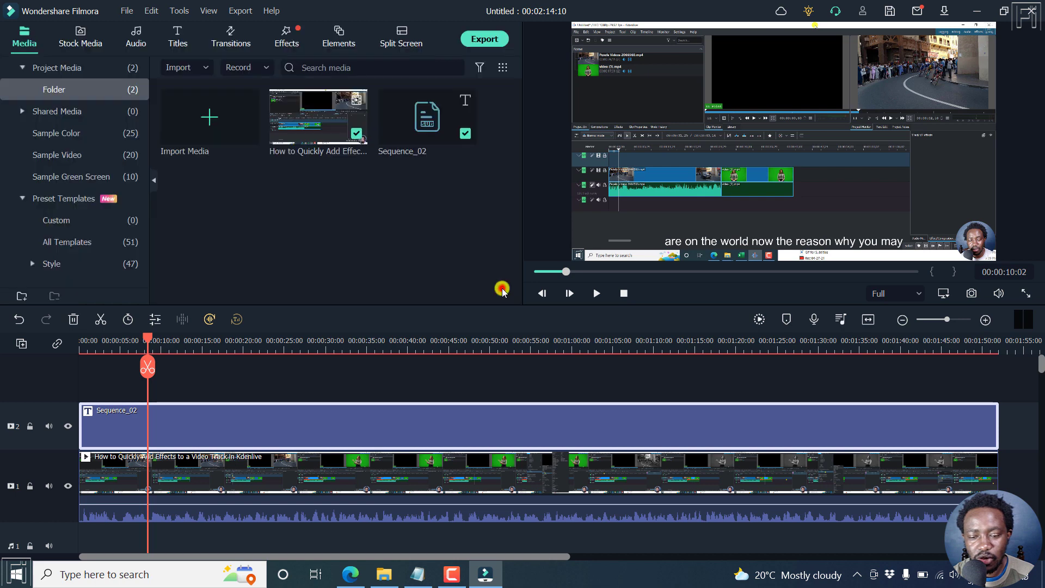
# - Export the Sequence_02 subtitle clip as an SRT subtitle file from its right-click menu
pyautogui.click(226, 340)
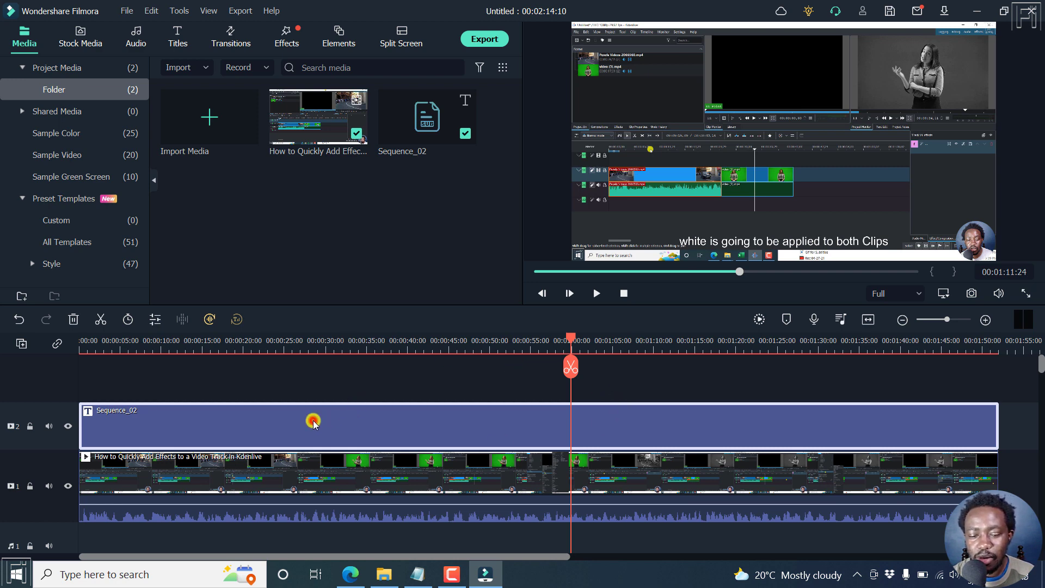
pyautogui.rightClick(313, 422)
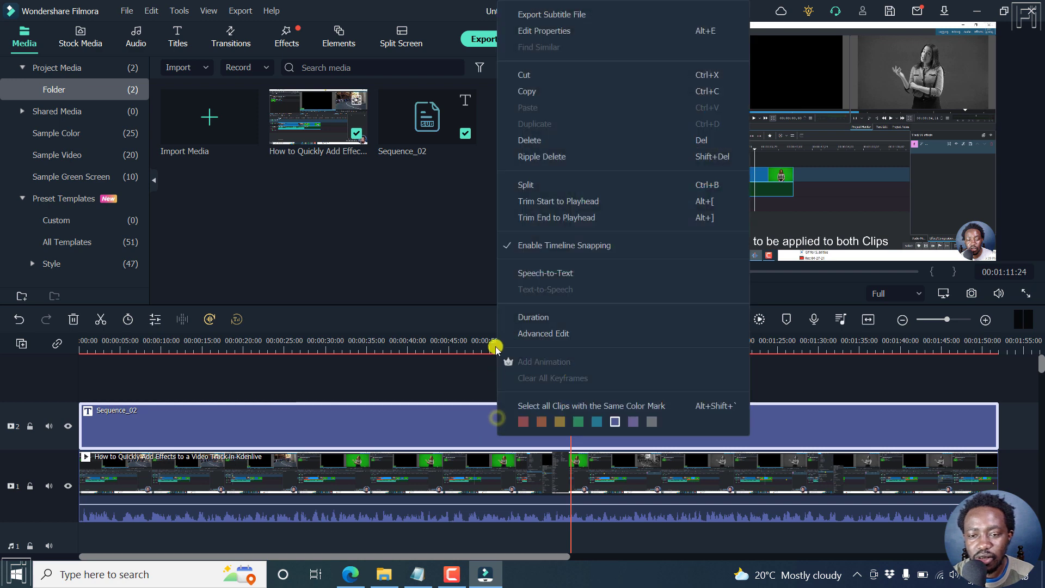
pyautogui.moveTo(568, 15)
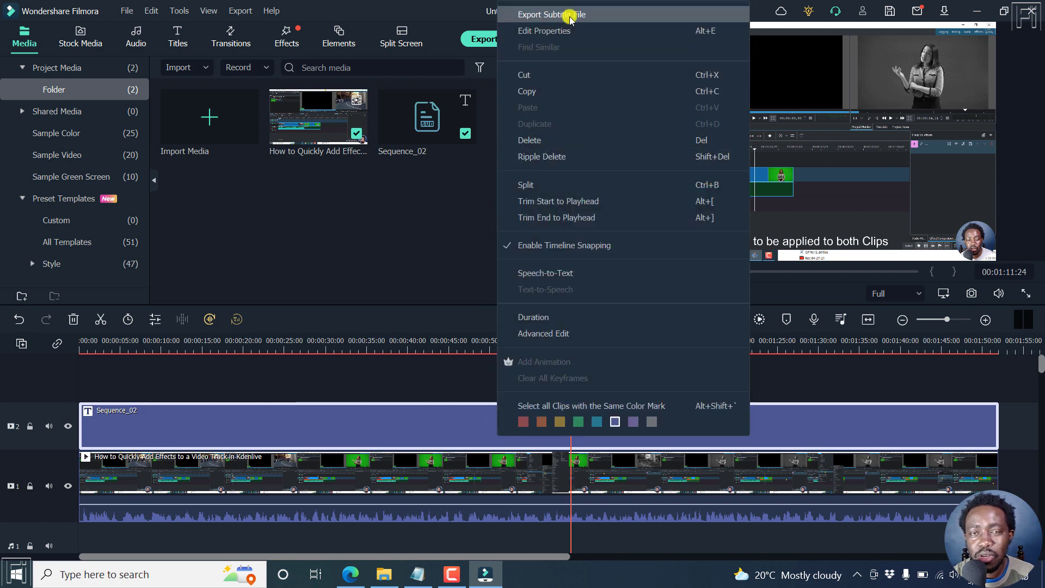
pyautogui.click(552, 14)
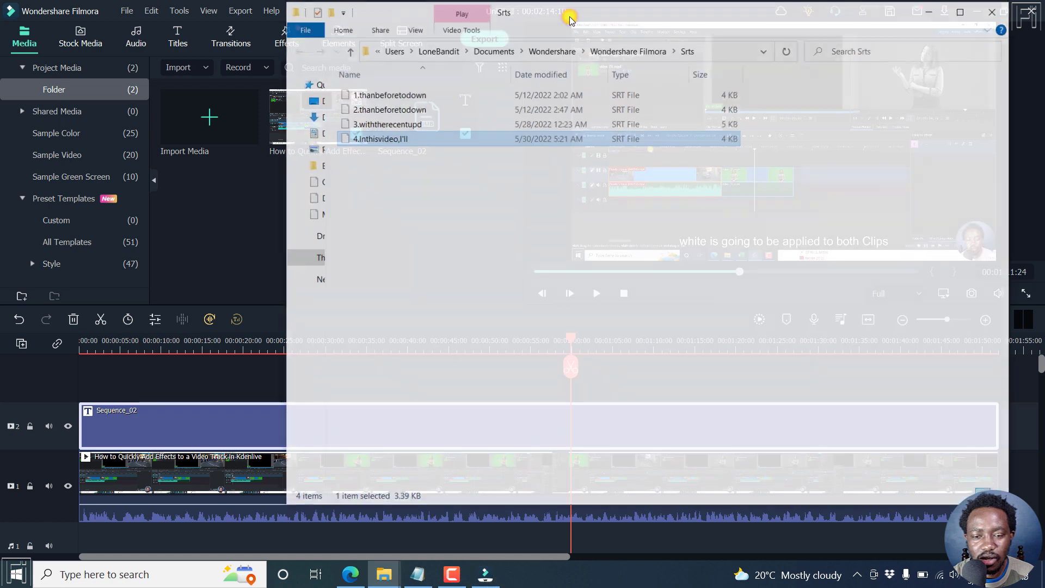
# - Select the exported '4.Inthisvideo,I'll' SRT file in the Srts folder, then minimize Explorer
pyautogui.click(570, 16)
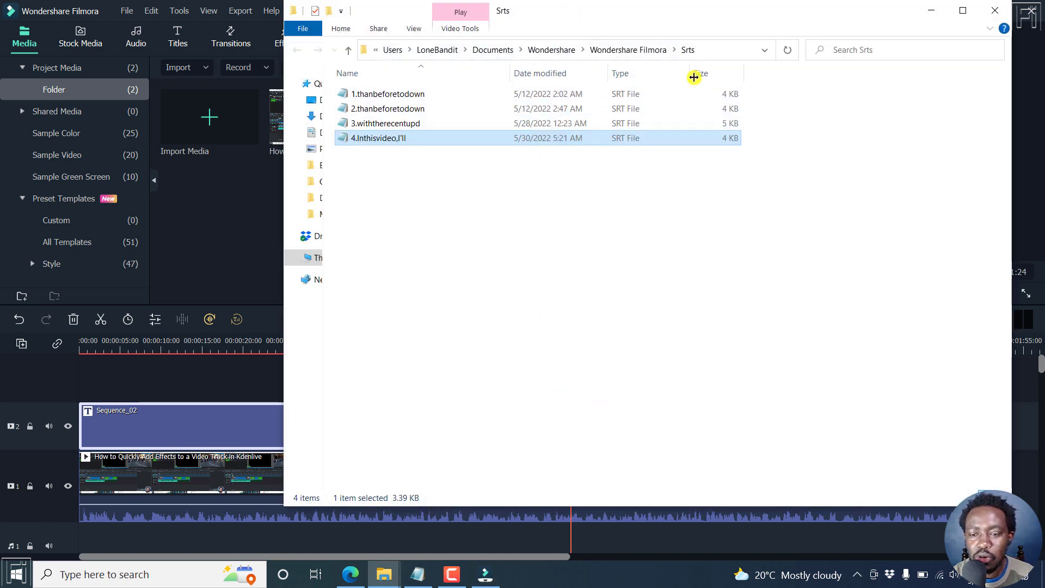
pyautogui.moveTo(468, 179)
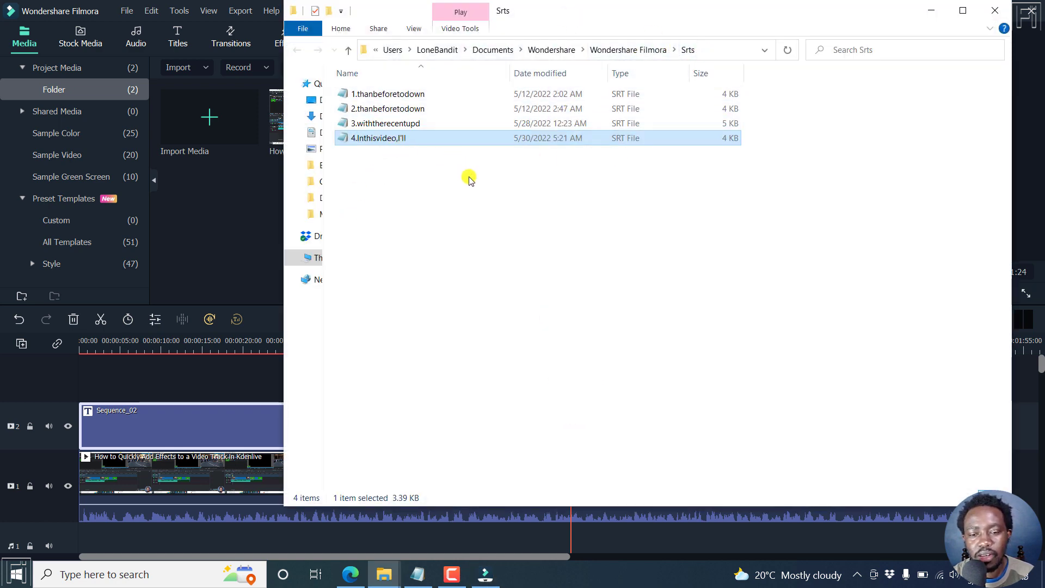
pyautogui.click(466, 193)
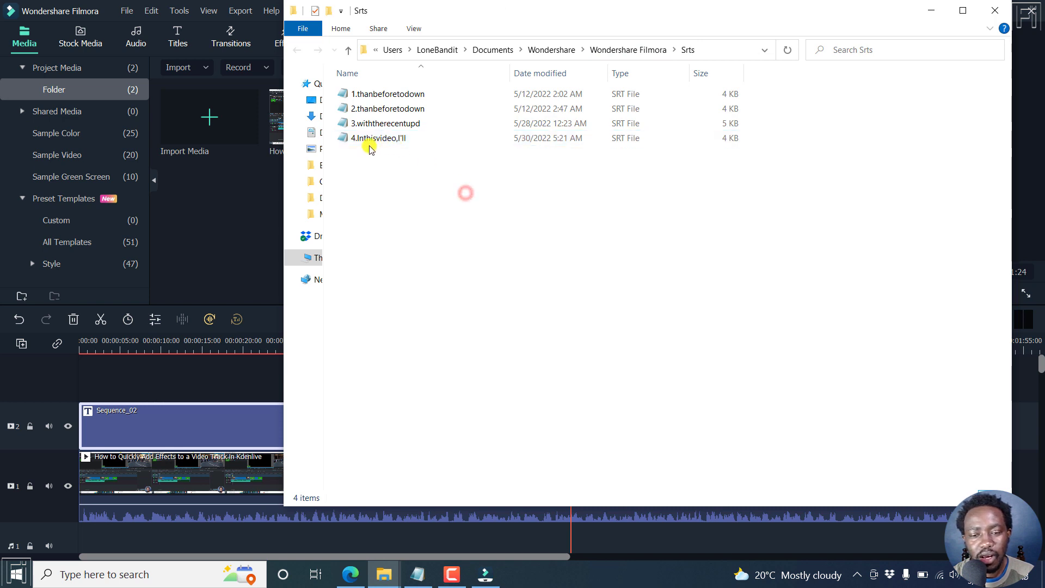
pyautogui.click(378, 138)
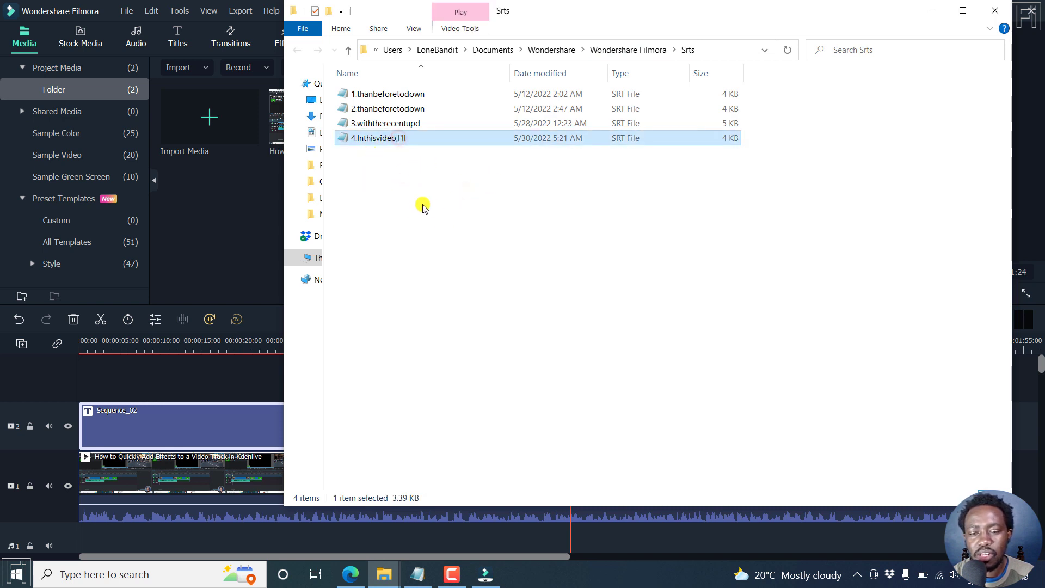
pyautogui.moveTo(348, 147)
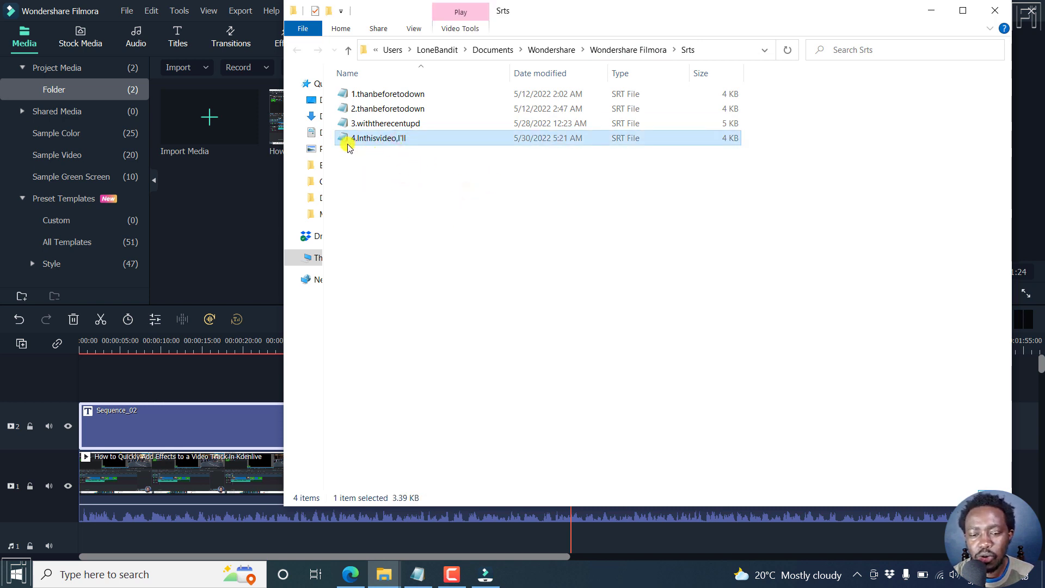
pyautogui.moveTo(415, 171)
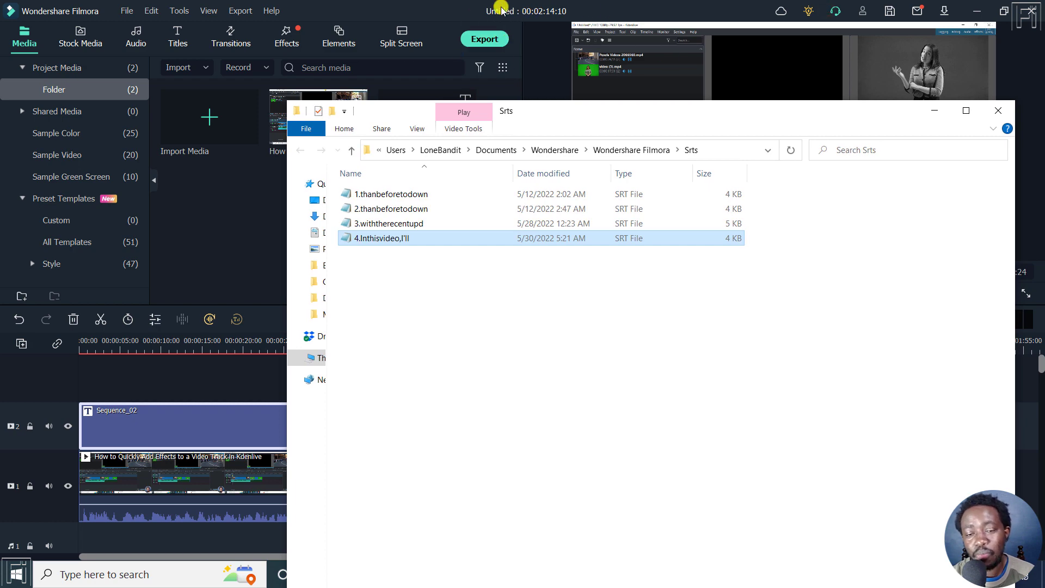
pyautogui.moveTo(933, 110)
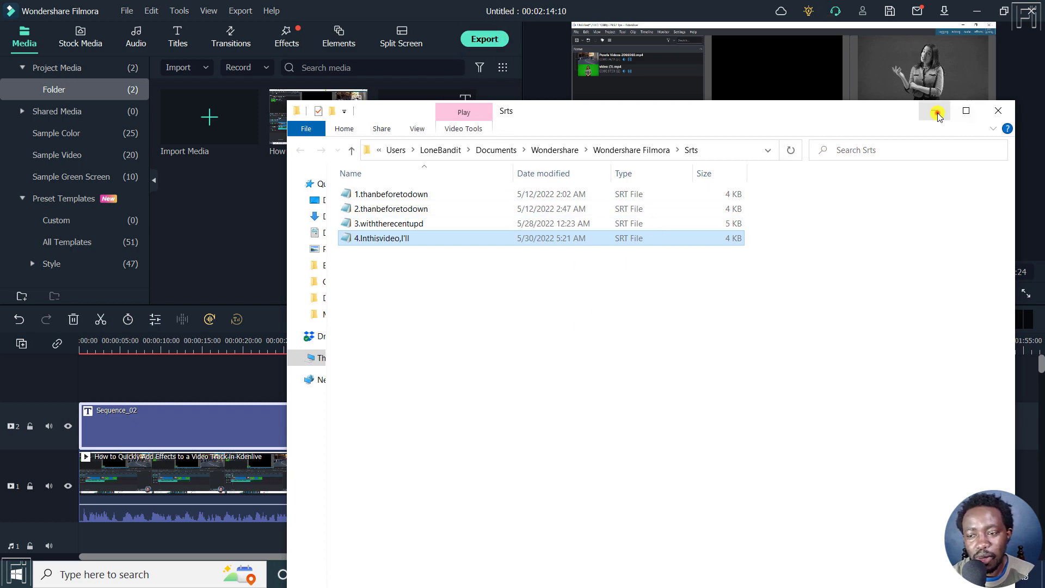
pyautogui.click(997, 111)
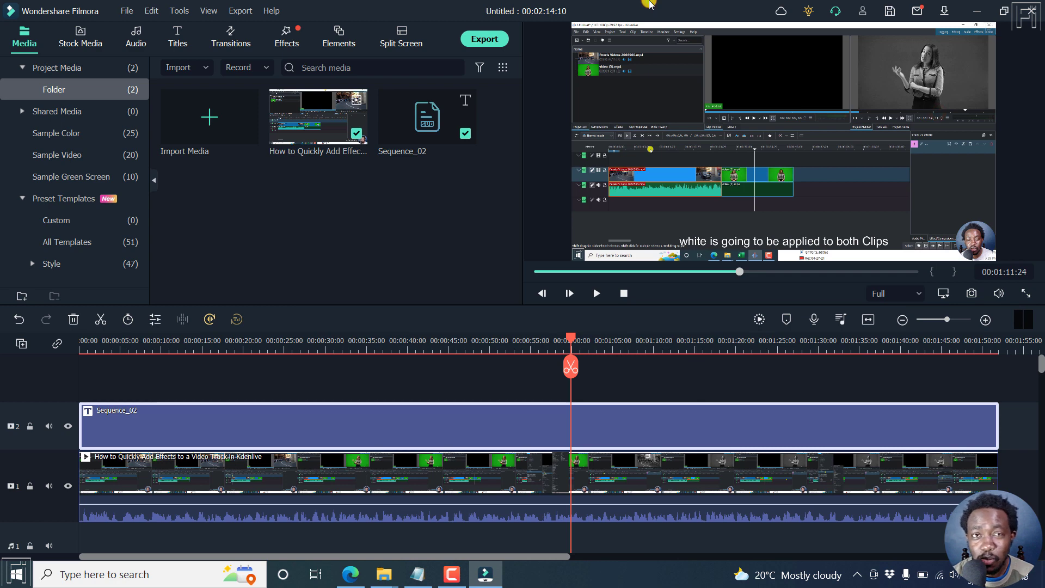